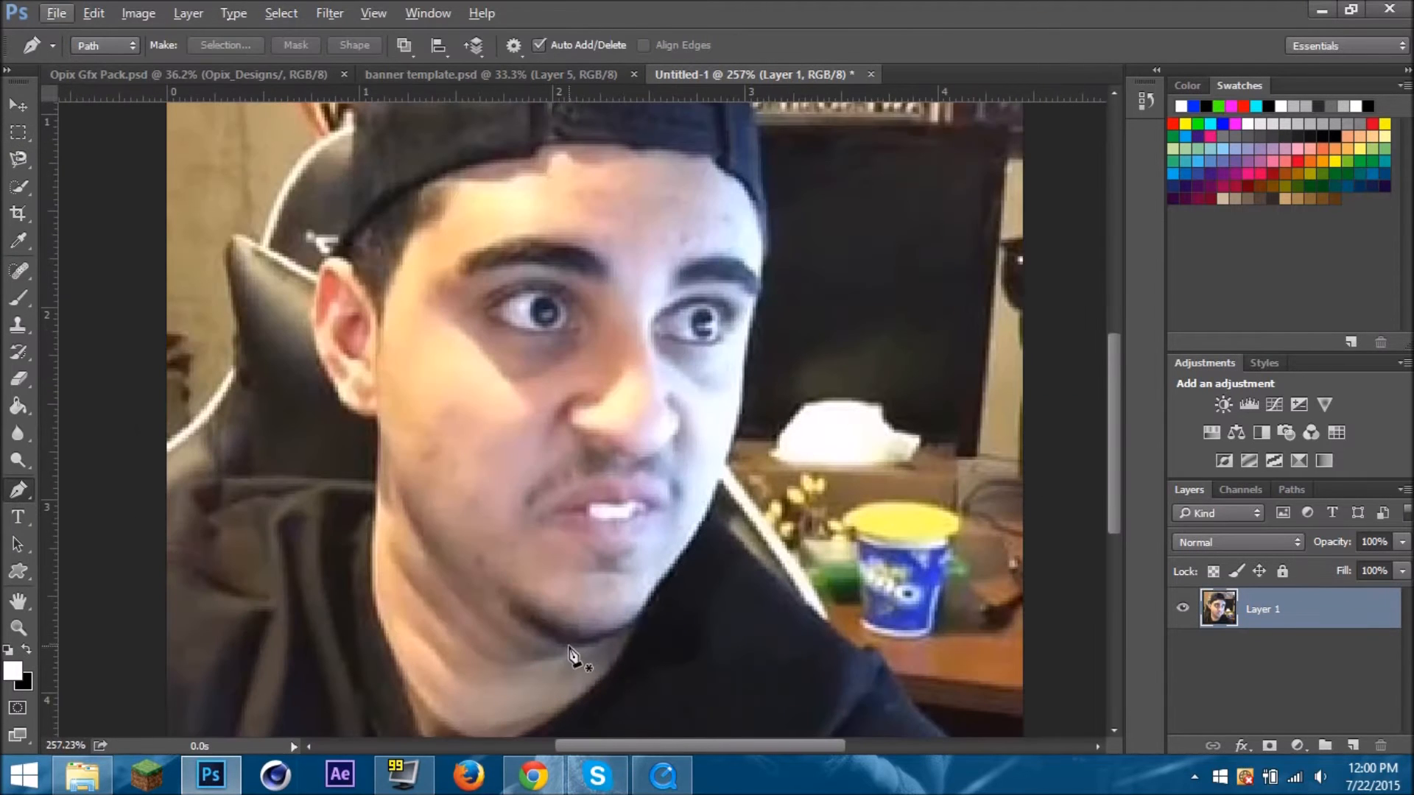
pyautogui.moveTo(306, 442)
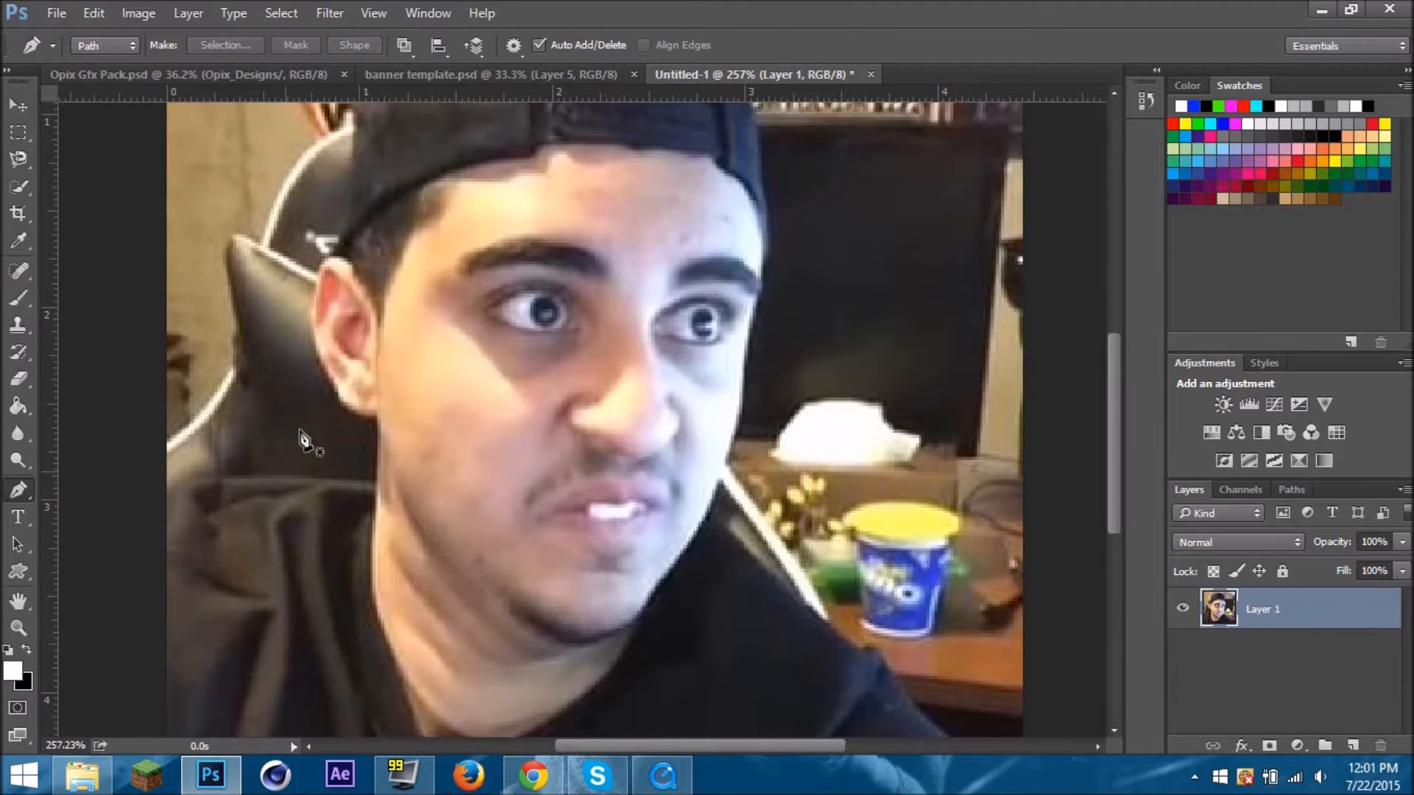
# Trace the face outline with Pen tool anchor points for the cut-out selection
pyautogui.click(766, 190)
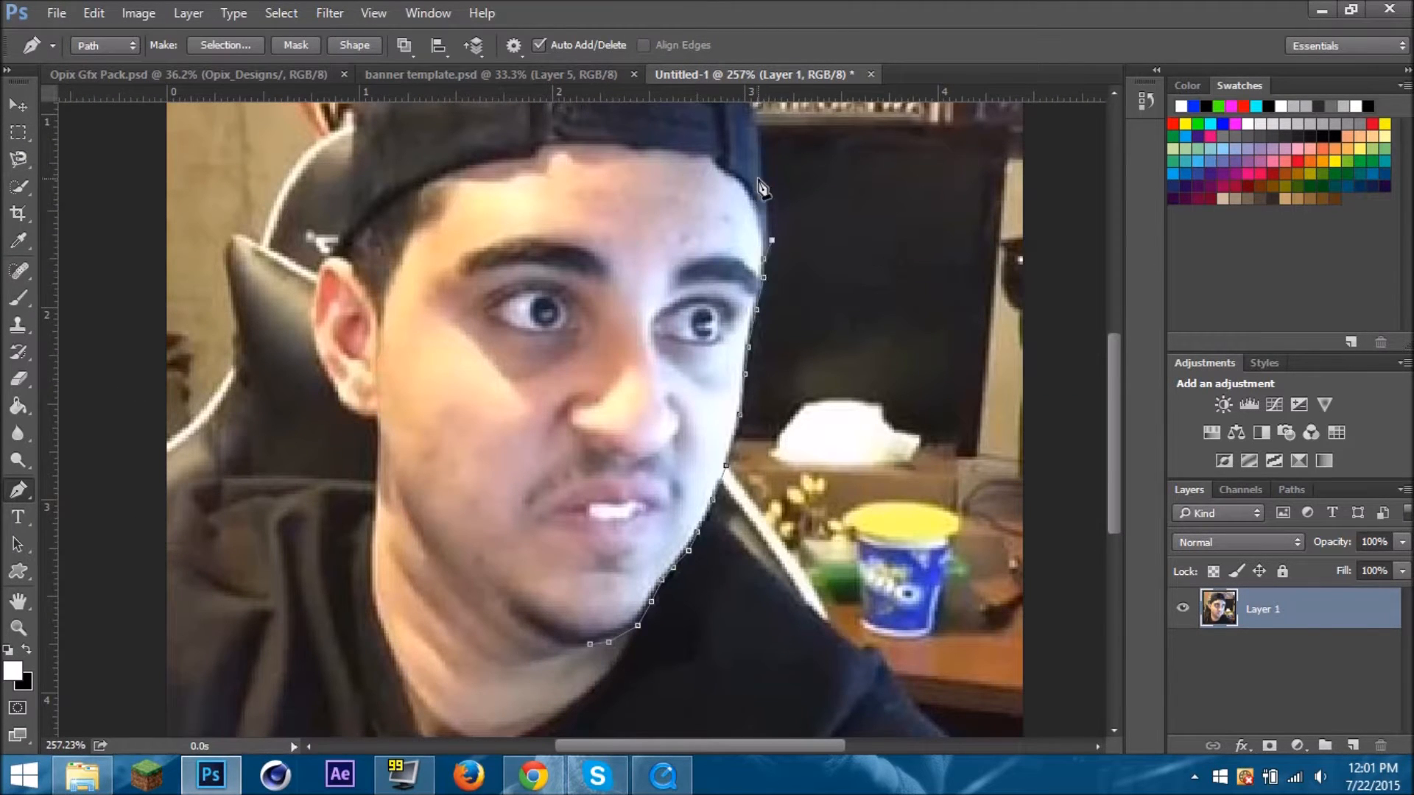
pyautogui.scroll(3)
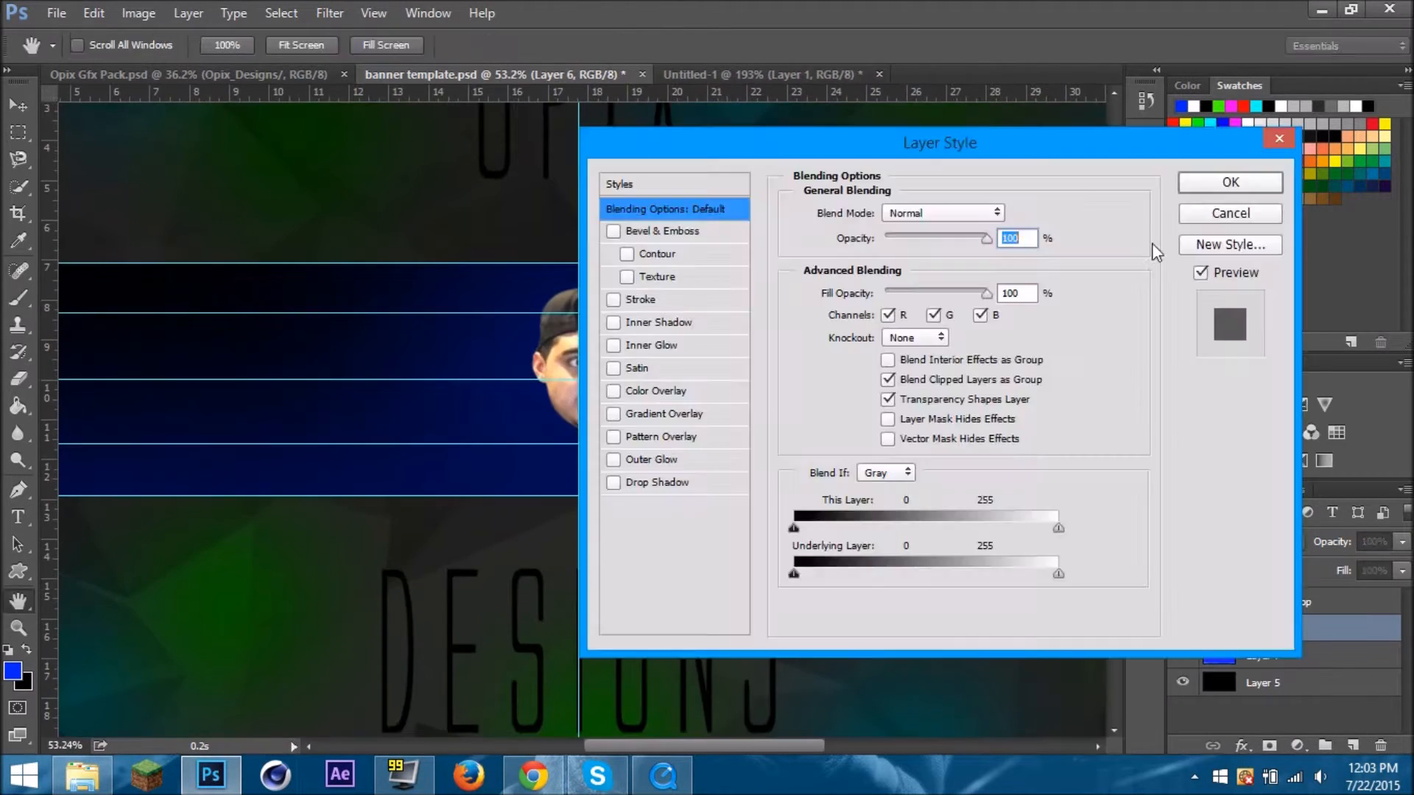
# Duplicate the face layer in the collage document, Free Transform each copy and place them
pyautogui.click(56, 13)
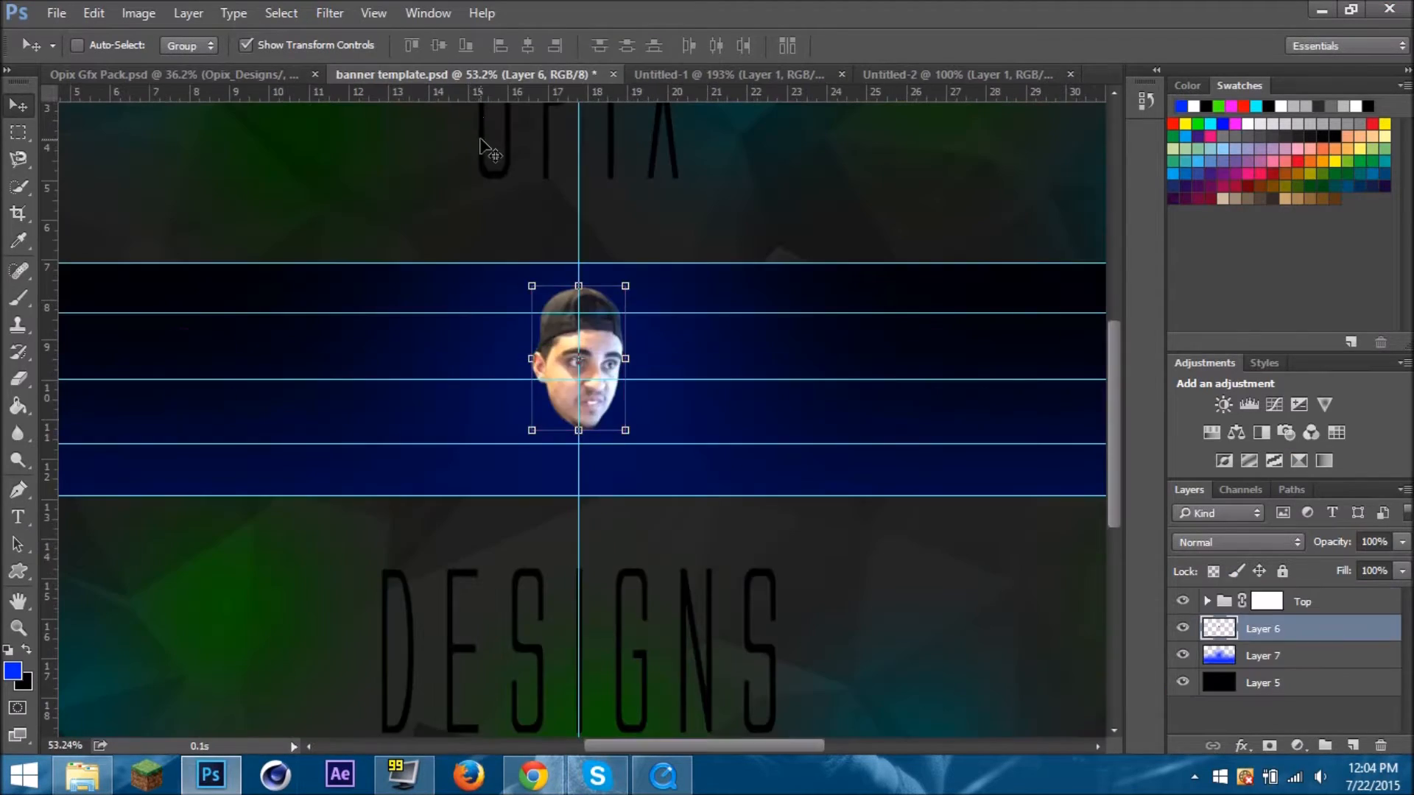
pyautogui.click(938, 74)
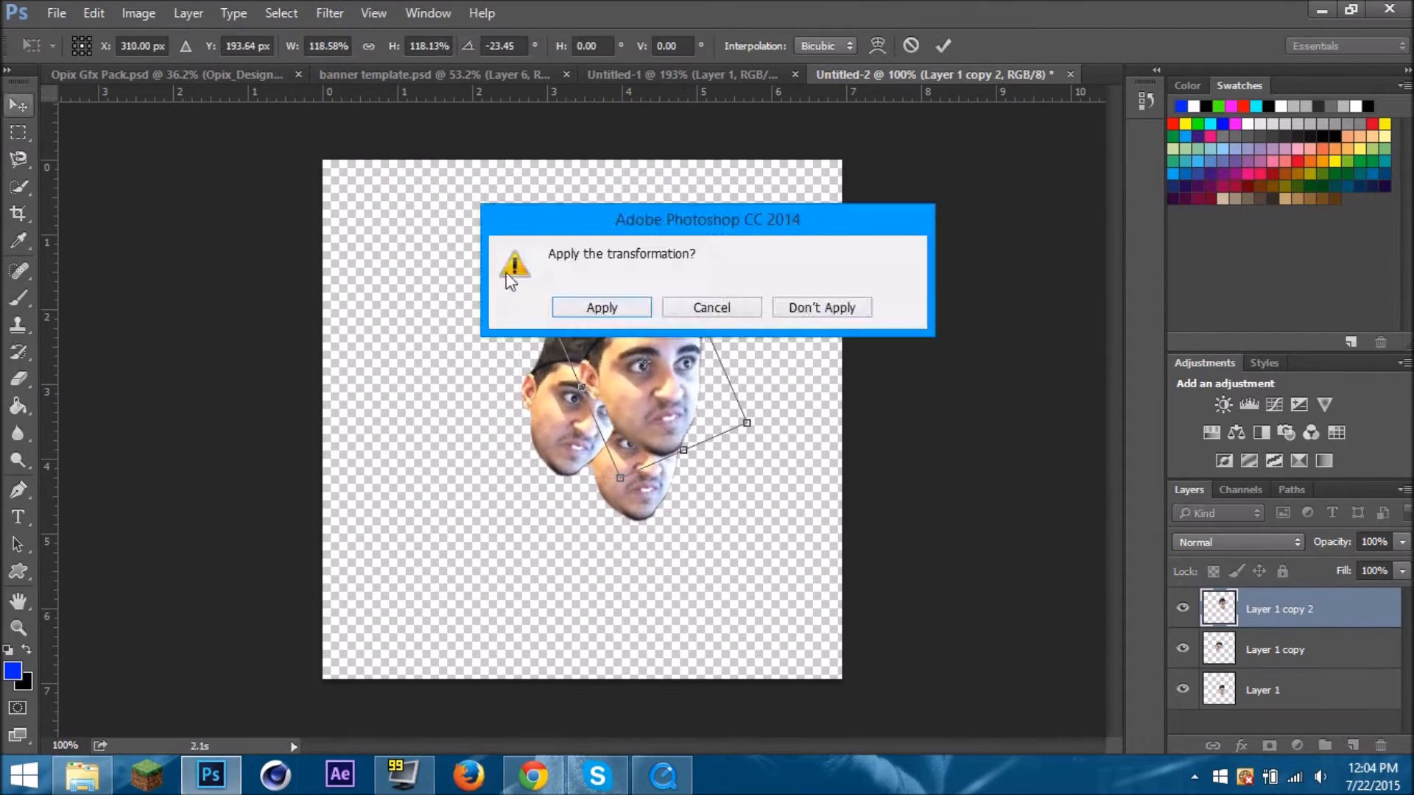
pyautogui.click(601, 308)
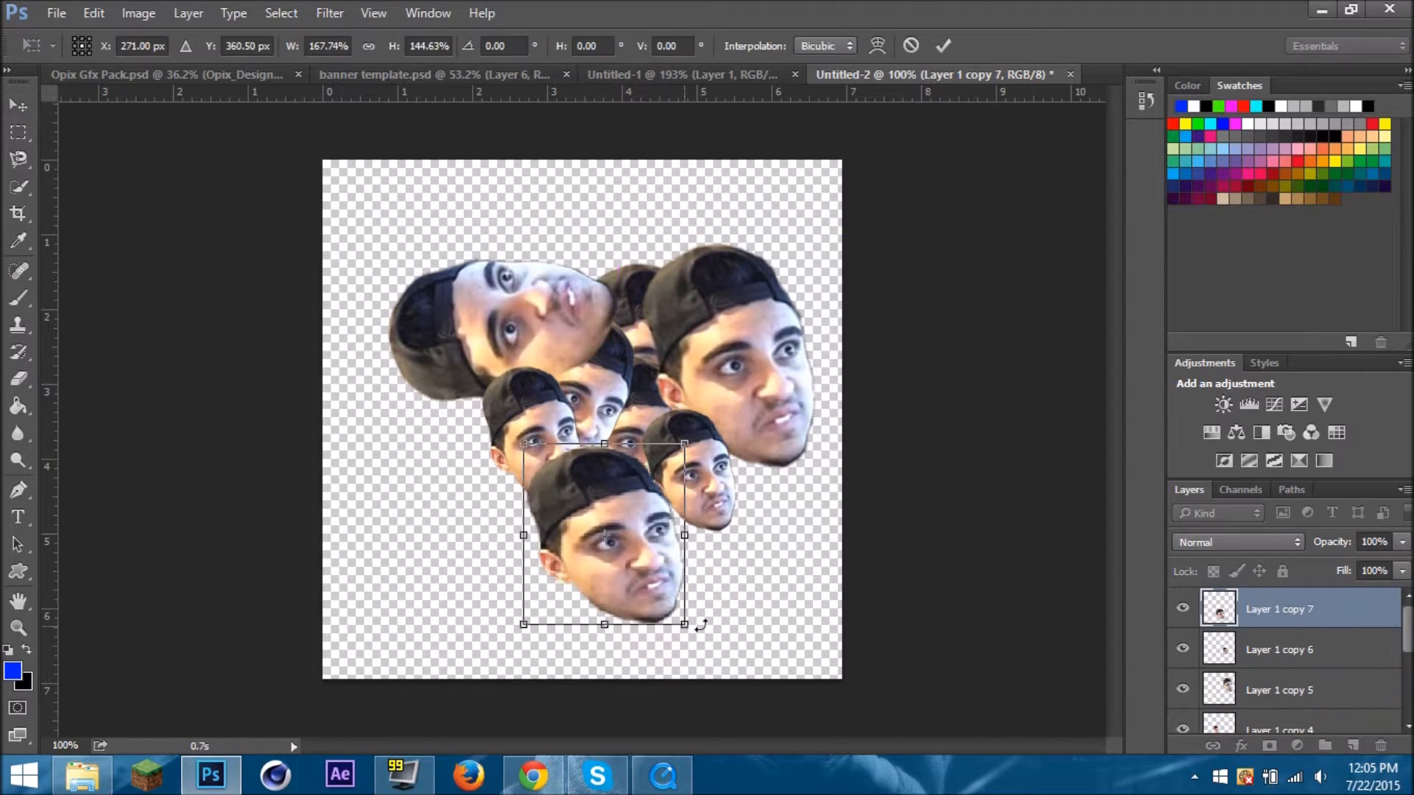
pyautogui.click(943, 46)
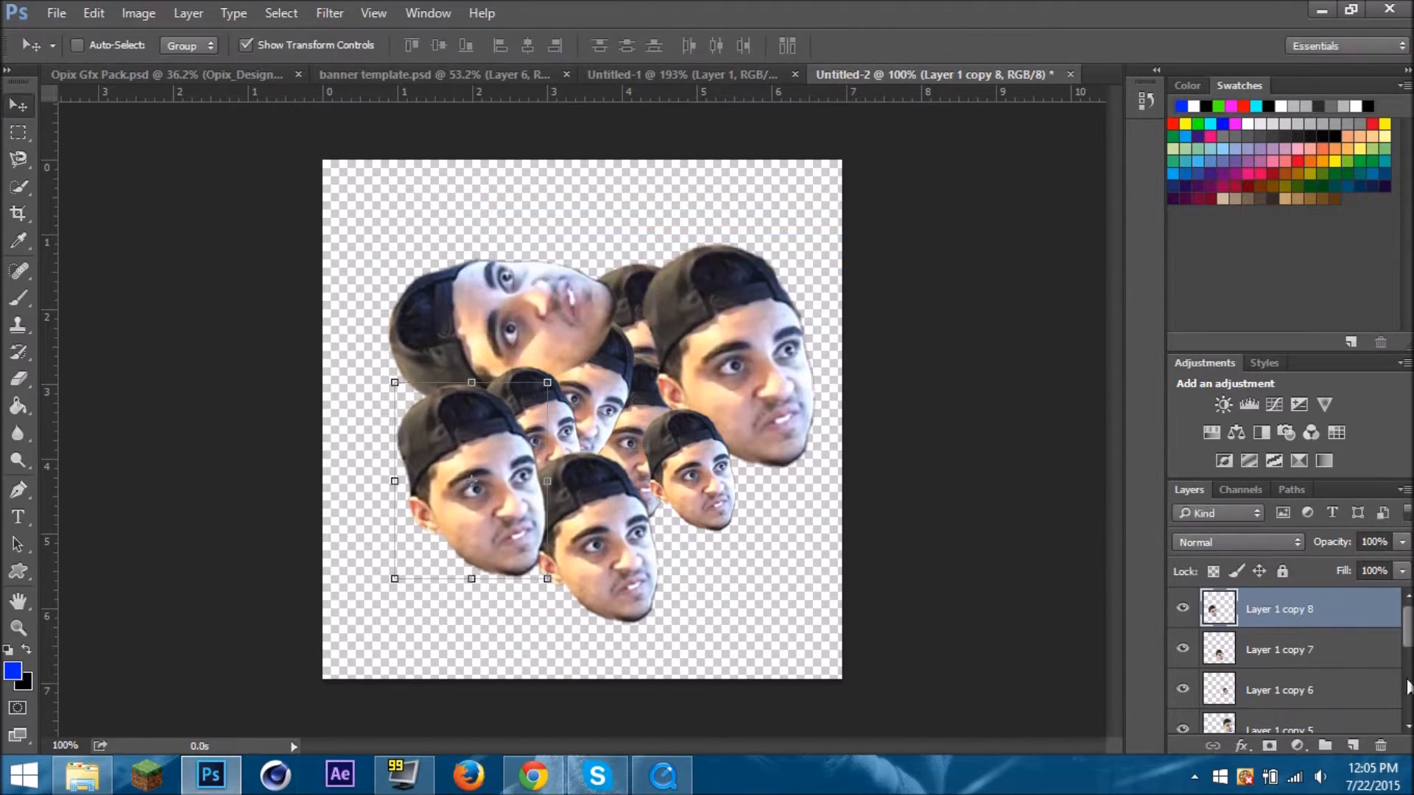
pyautogui.click(437, 74)
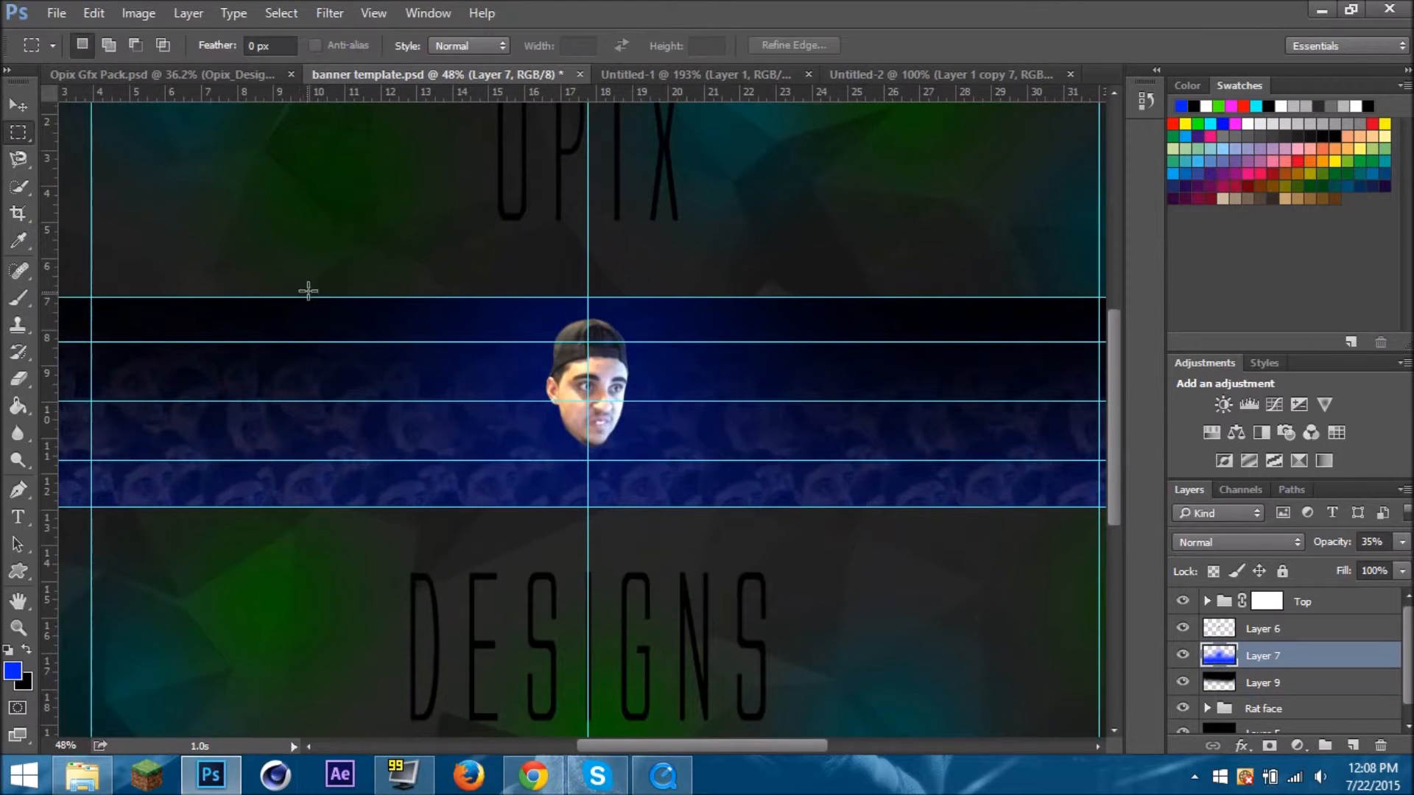
# Stroke a curved Pen path in white on a new layer over the blue band
pyautogui.click(18, 489)
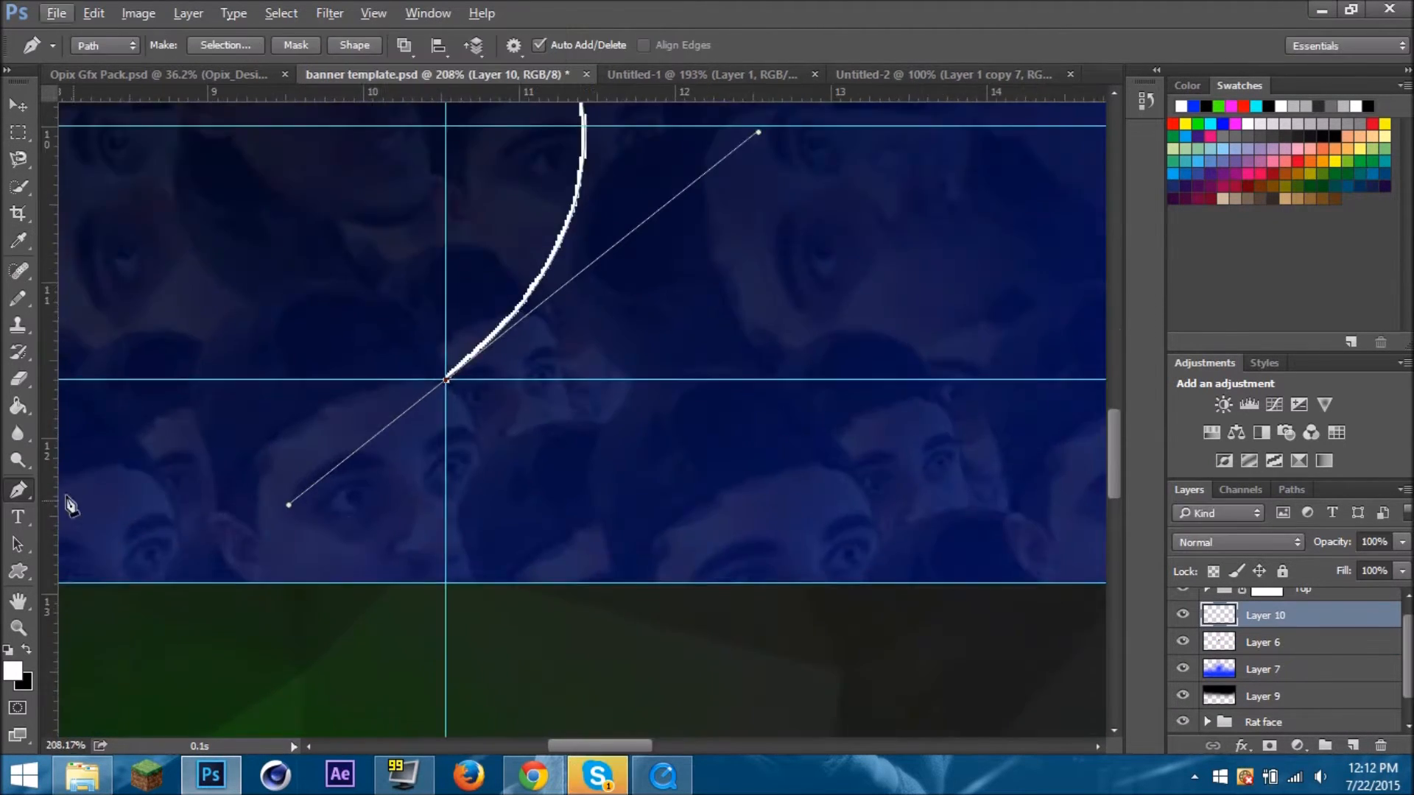
# Apply Outer Glow to Layer 10's curve and set the promo text to Lobster 1.4 Regular
pyautogui.scroll(-3)
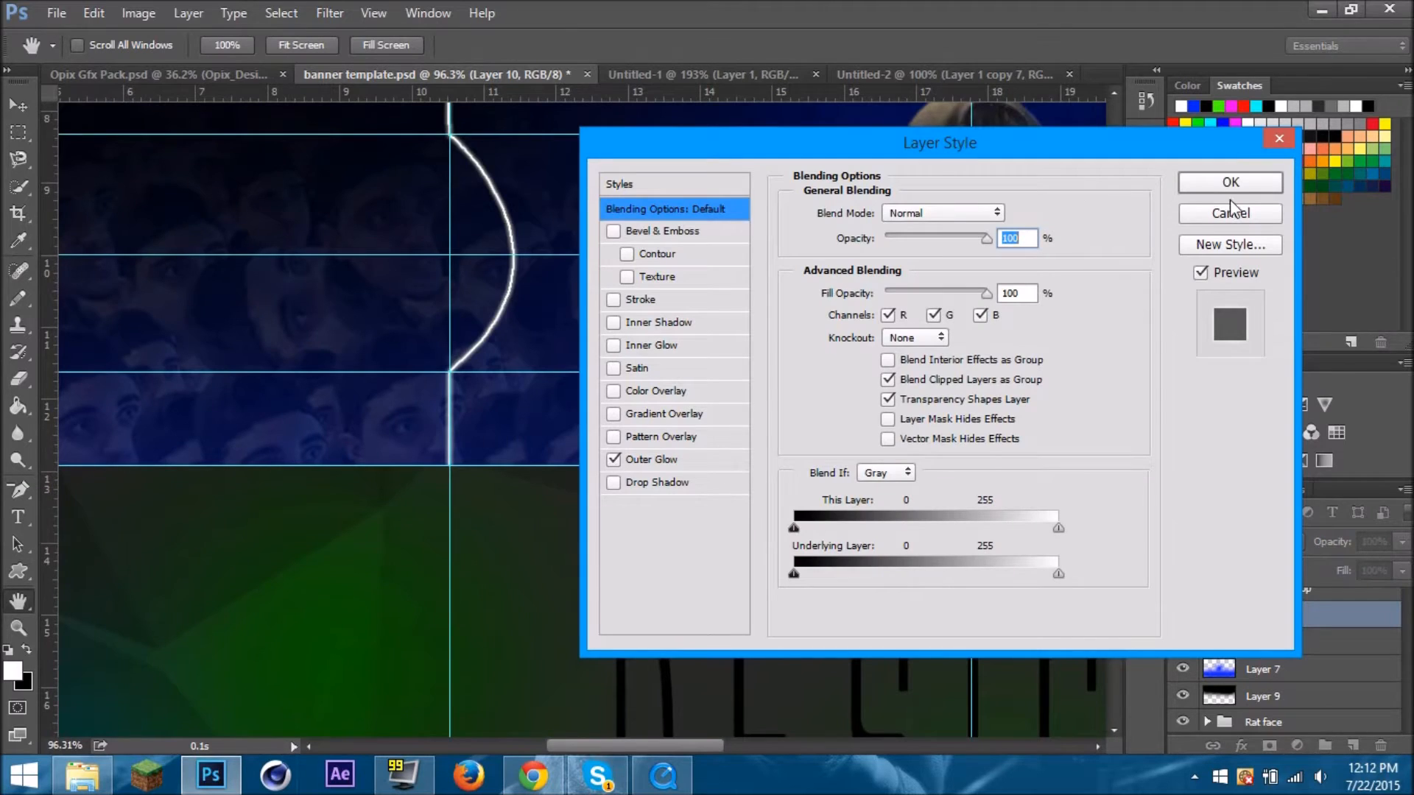
pyautogui.click(1230, 183)
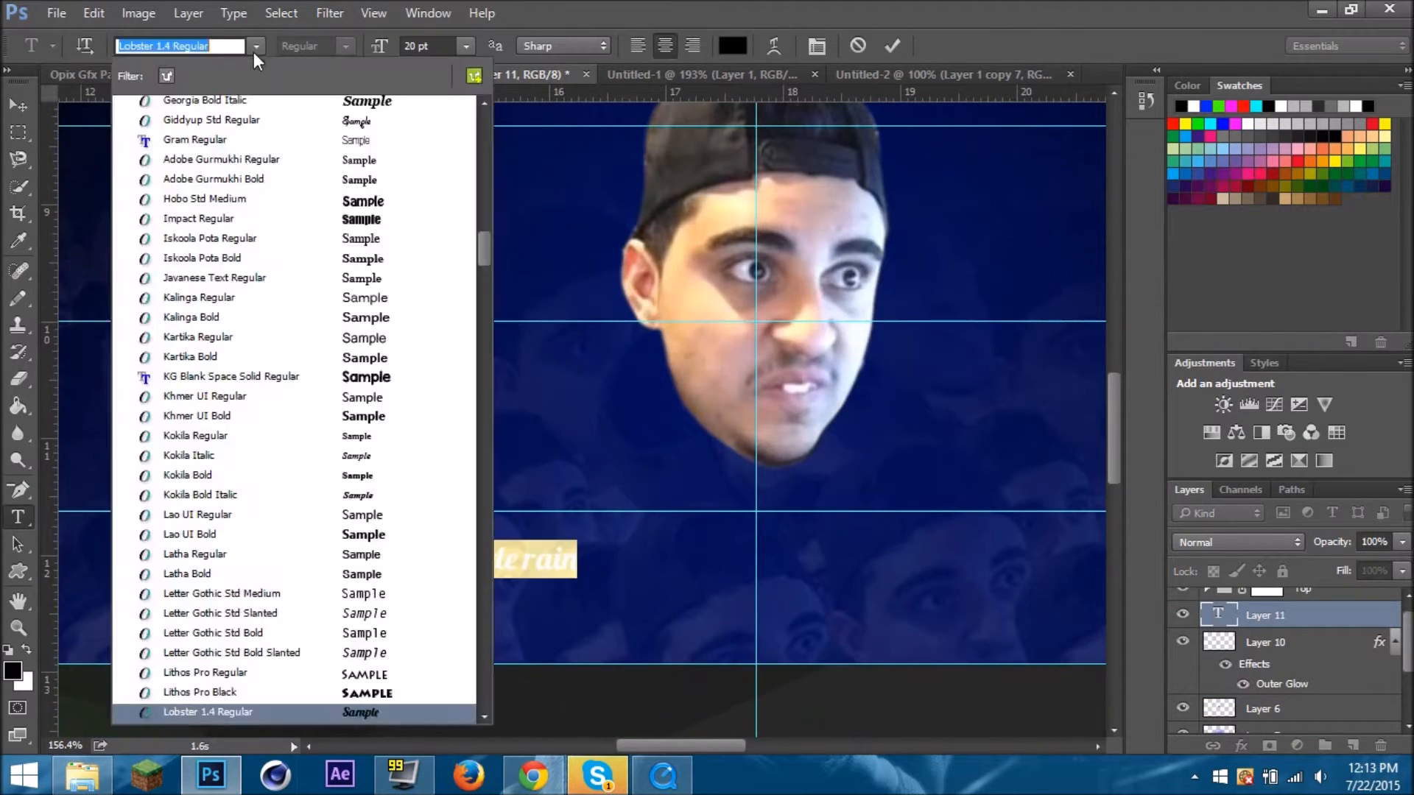
pyautogui.click(532, 774)
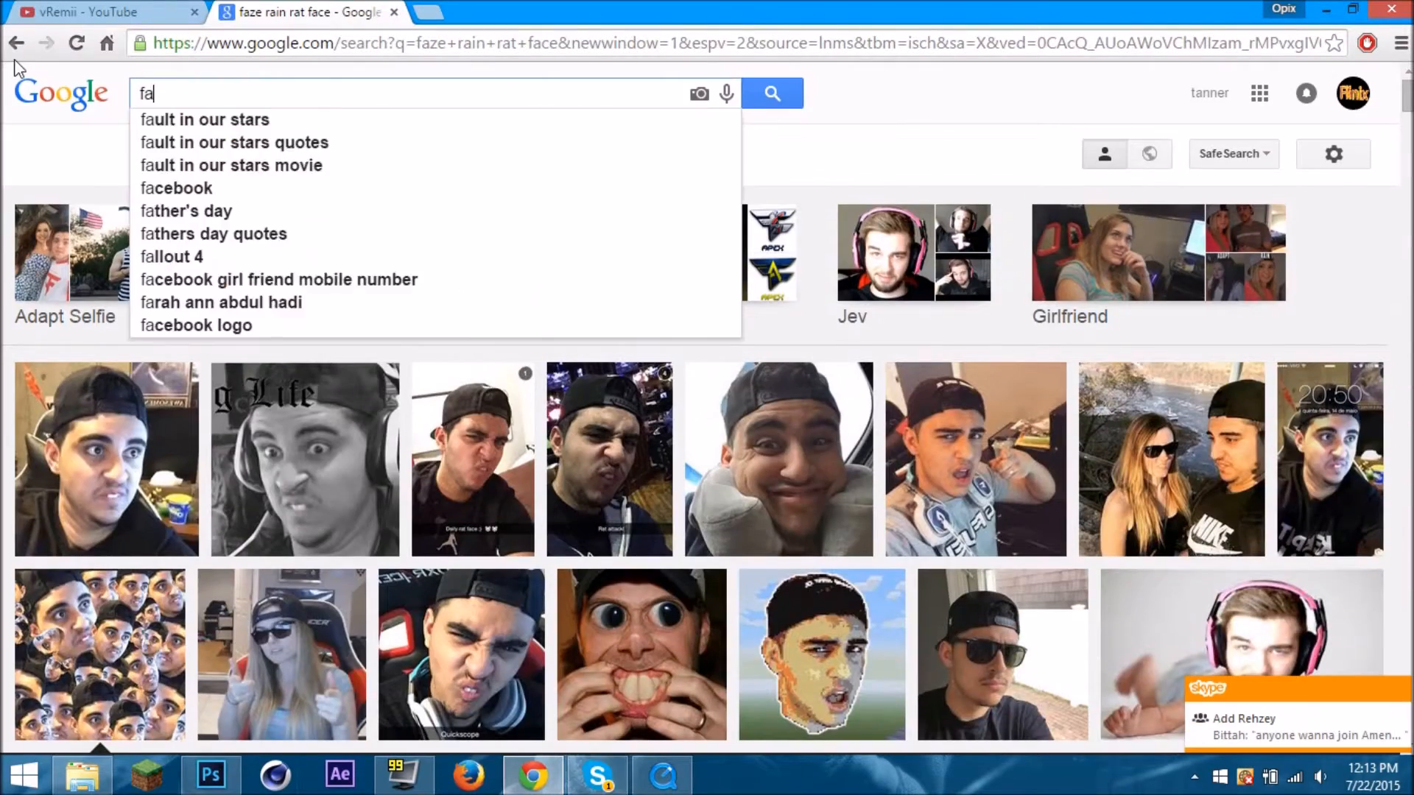
# Paste the FaZe Rain logo from Google Images into the banner and select it with the Magic Wand
pyautogui.click(211, 775)
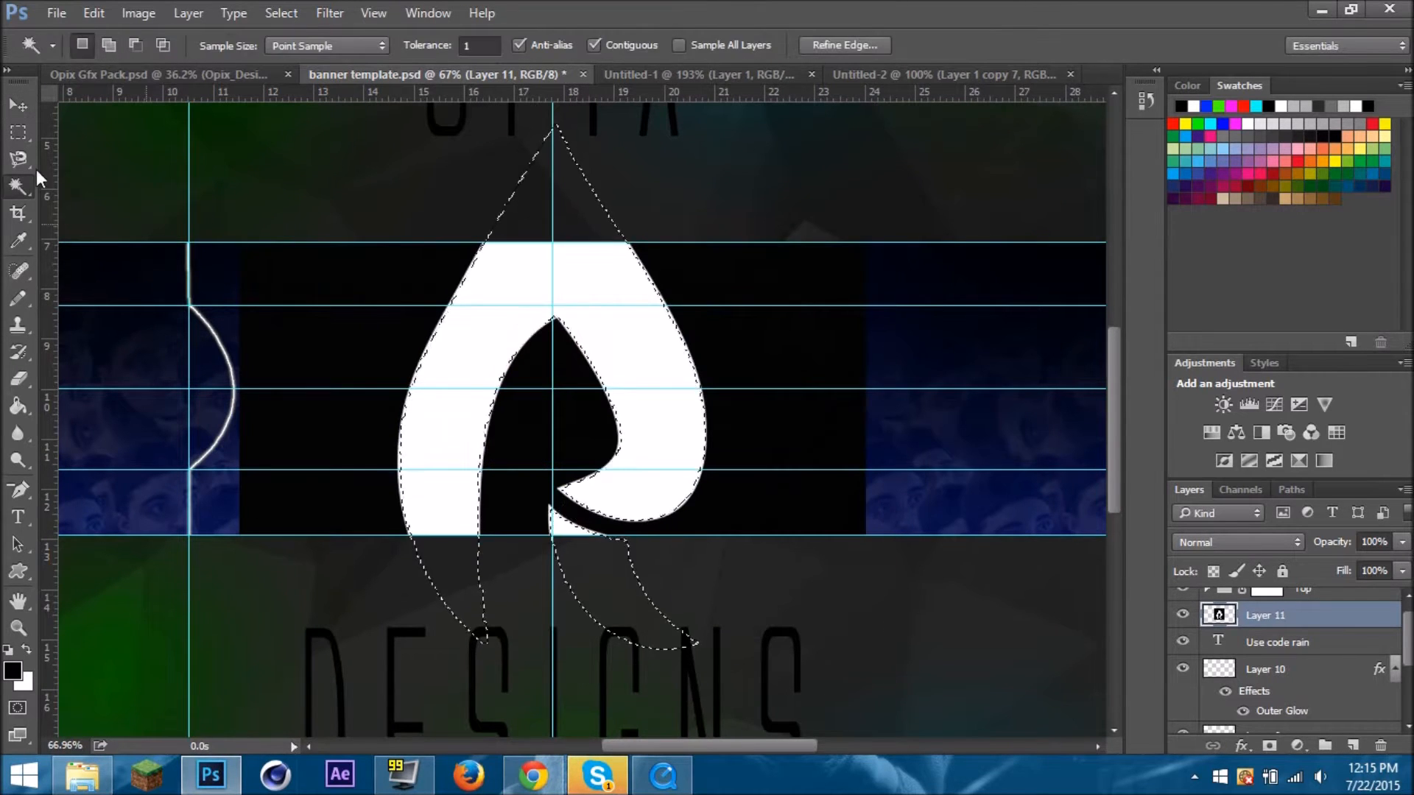
# Duplicate Layer 10, flip it horizontally and position the mirrored curve right of the face
pyautogui.press('Ctrl+T')
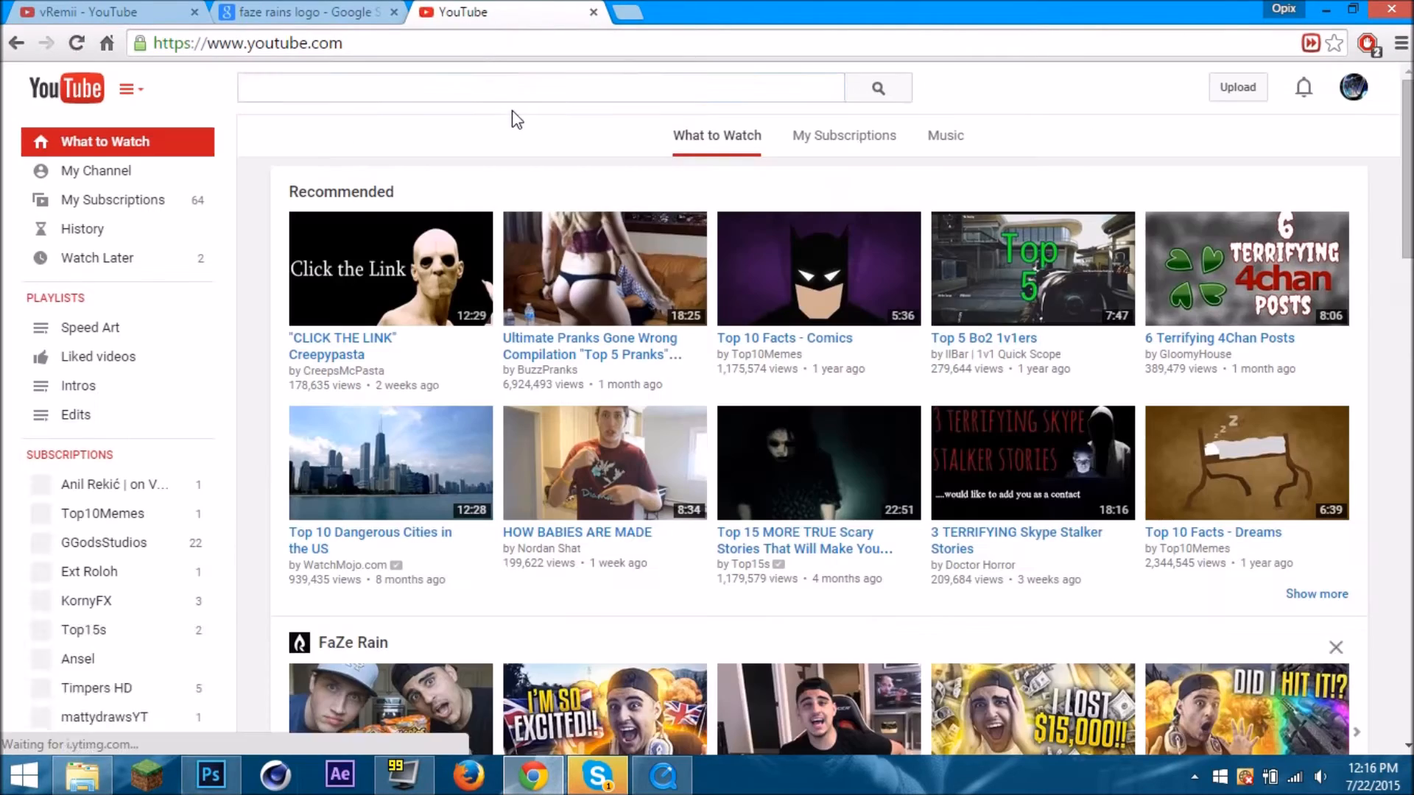
pyautogui.click(210, 774)
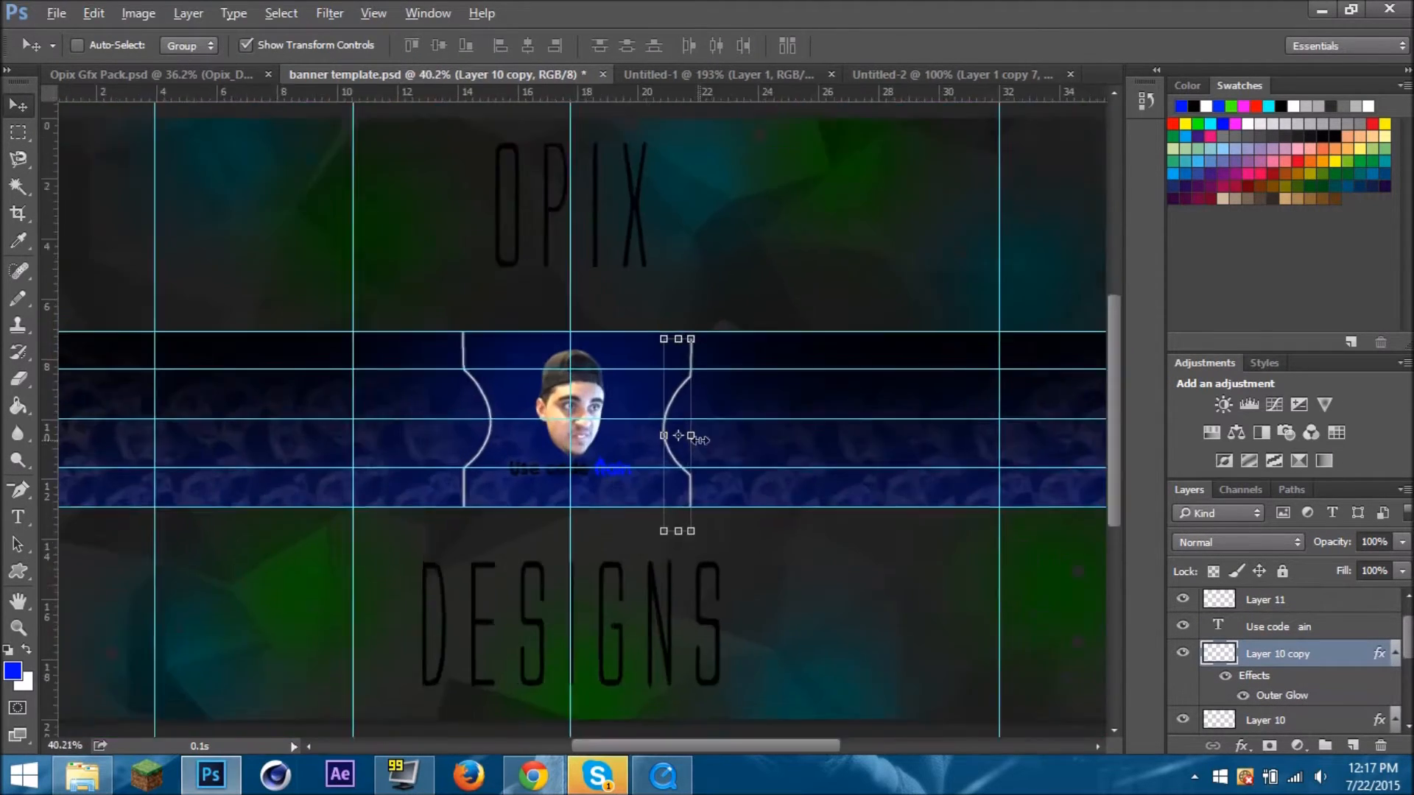
pyautogui.click(154, 74)
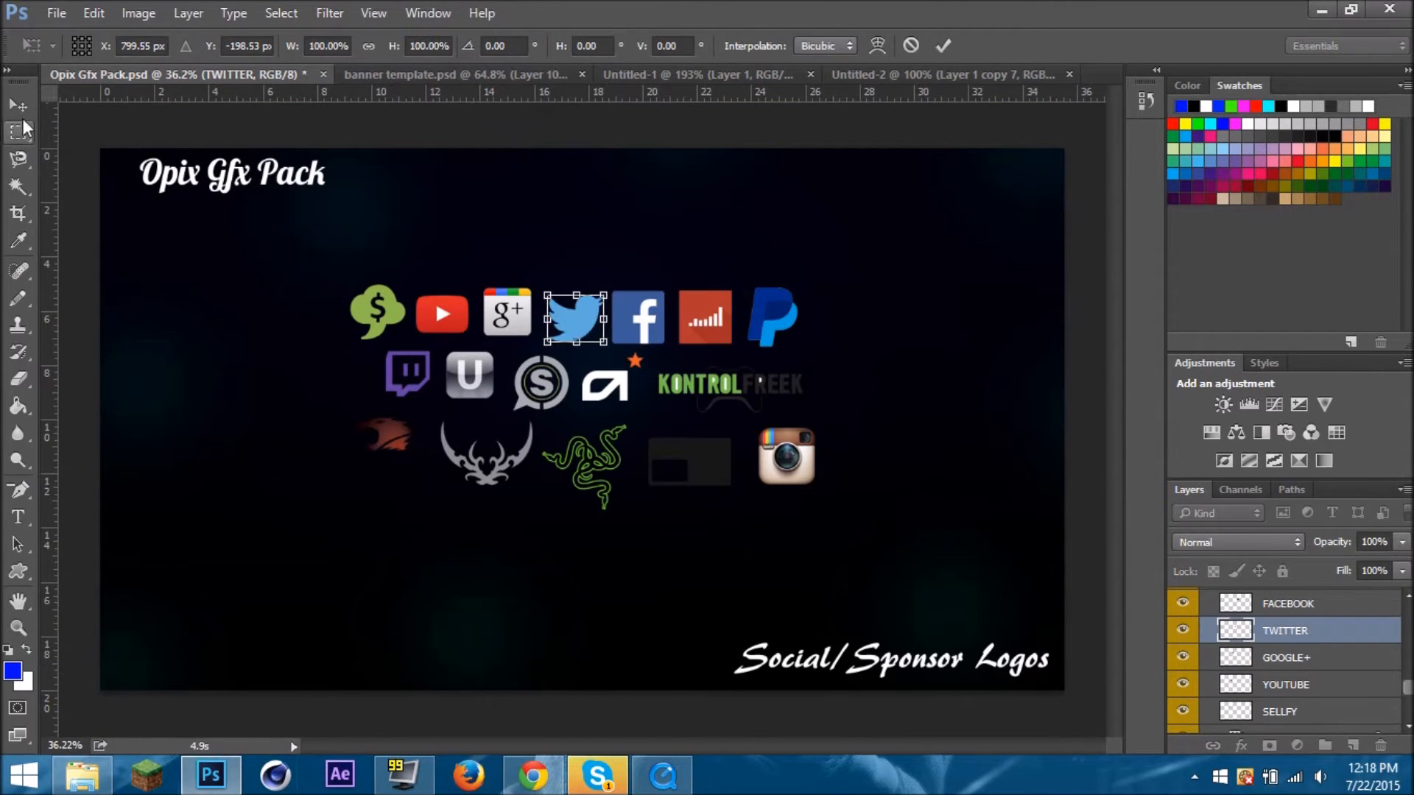
pyautogui.click(442, 74)
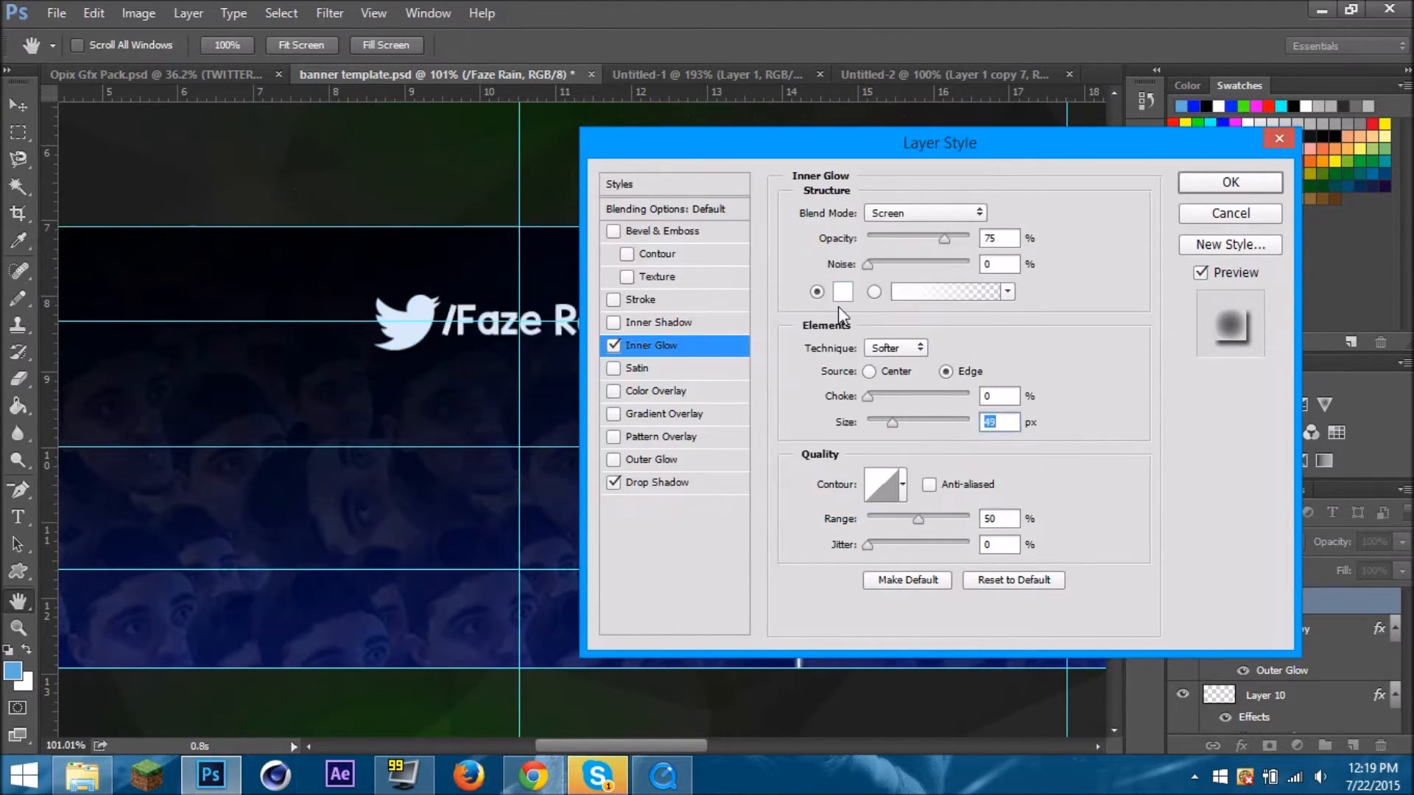
pyautogui.click(923, 212)
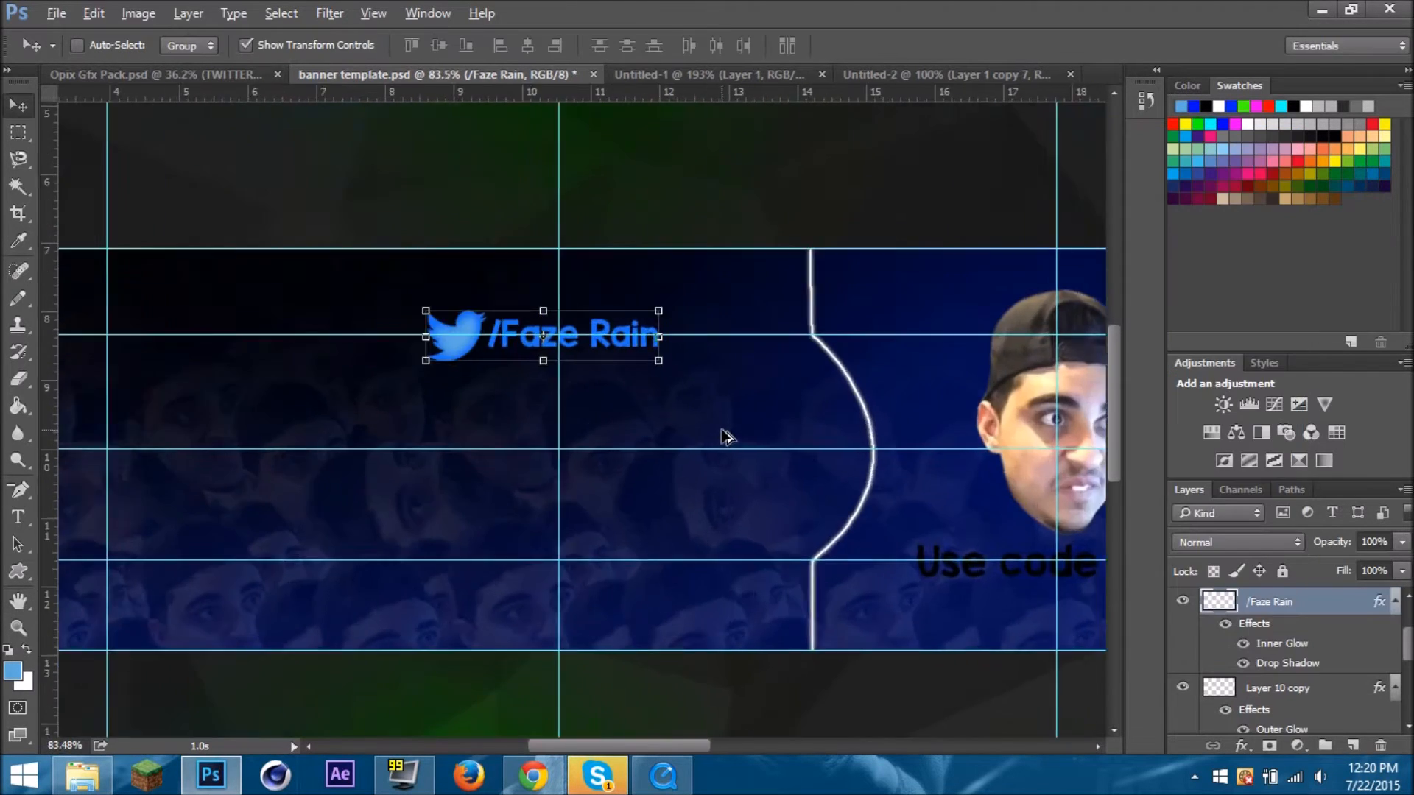
pyautogui.click(162, 76)
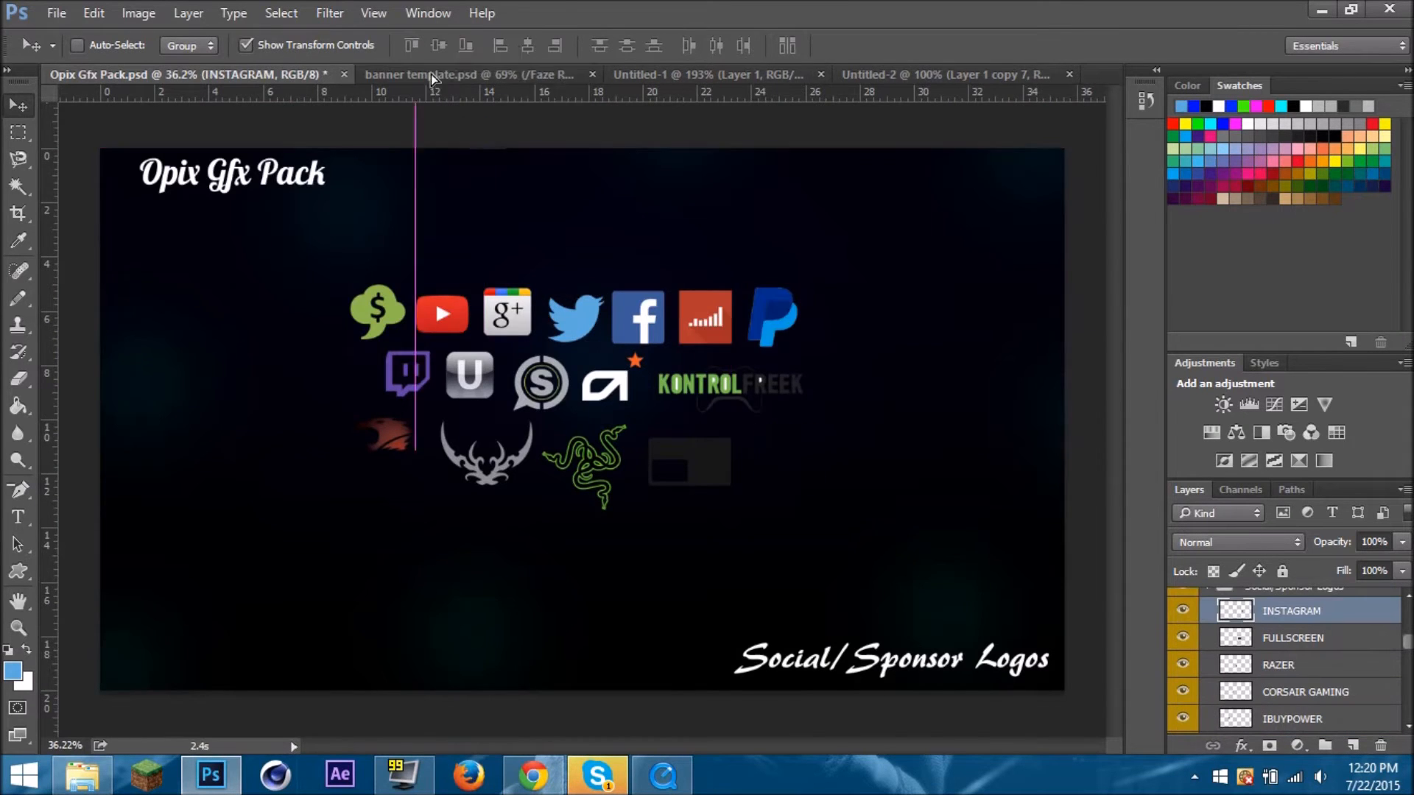
pyautogui.click(442, 74)
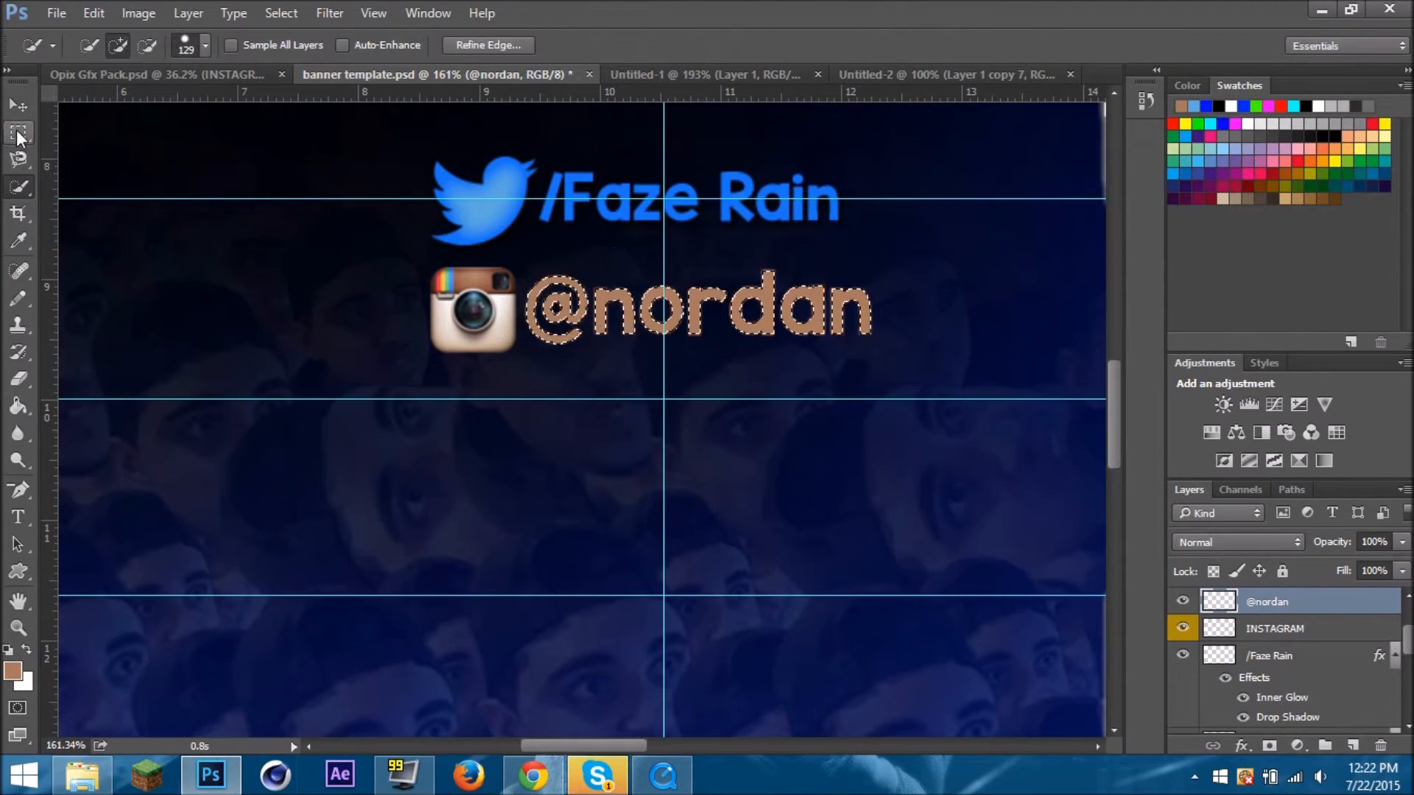
pyautogui.click(18, 240)
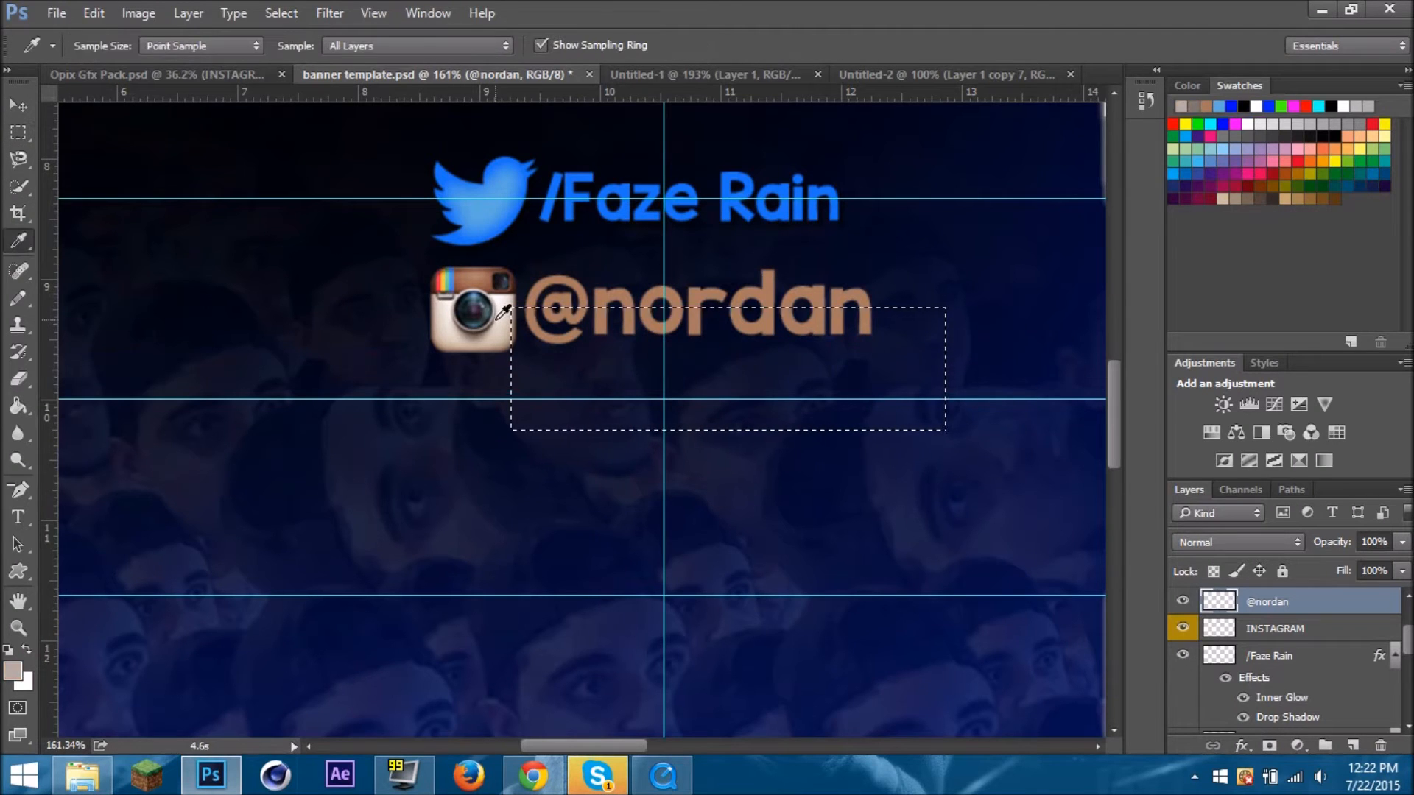
pyautogui.click(18, 407)
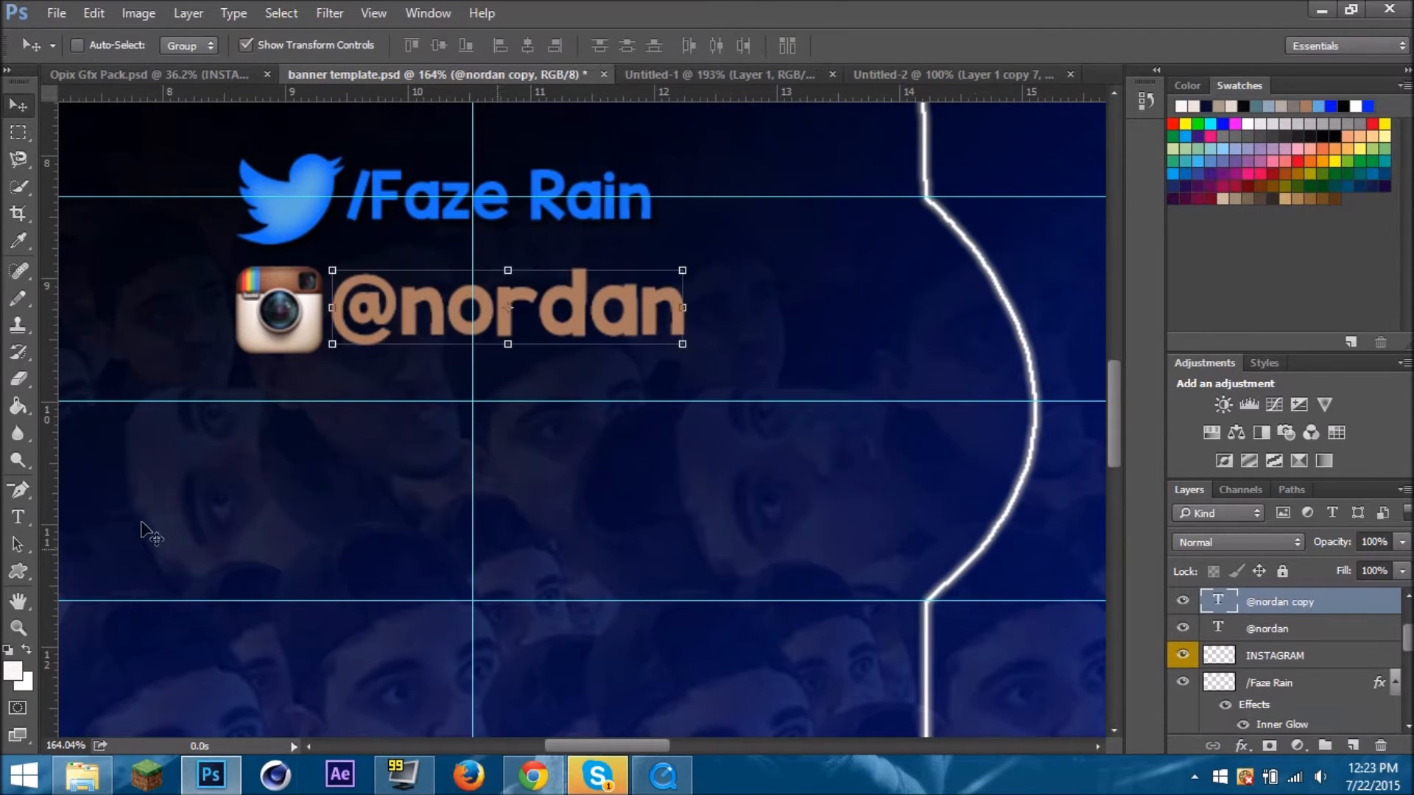
pyautogui.click(19, 131)
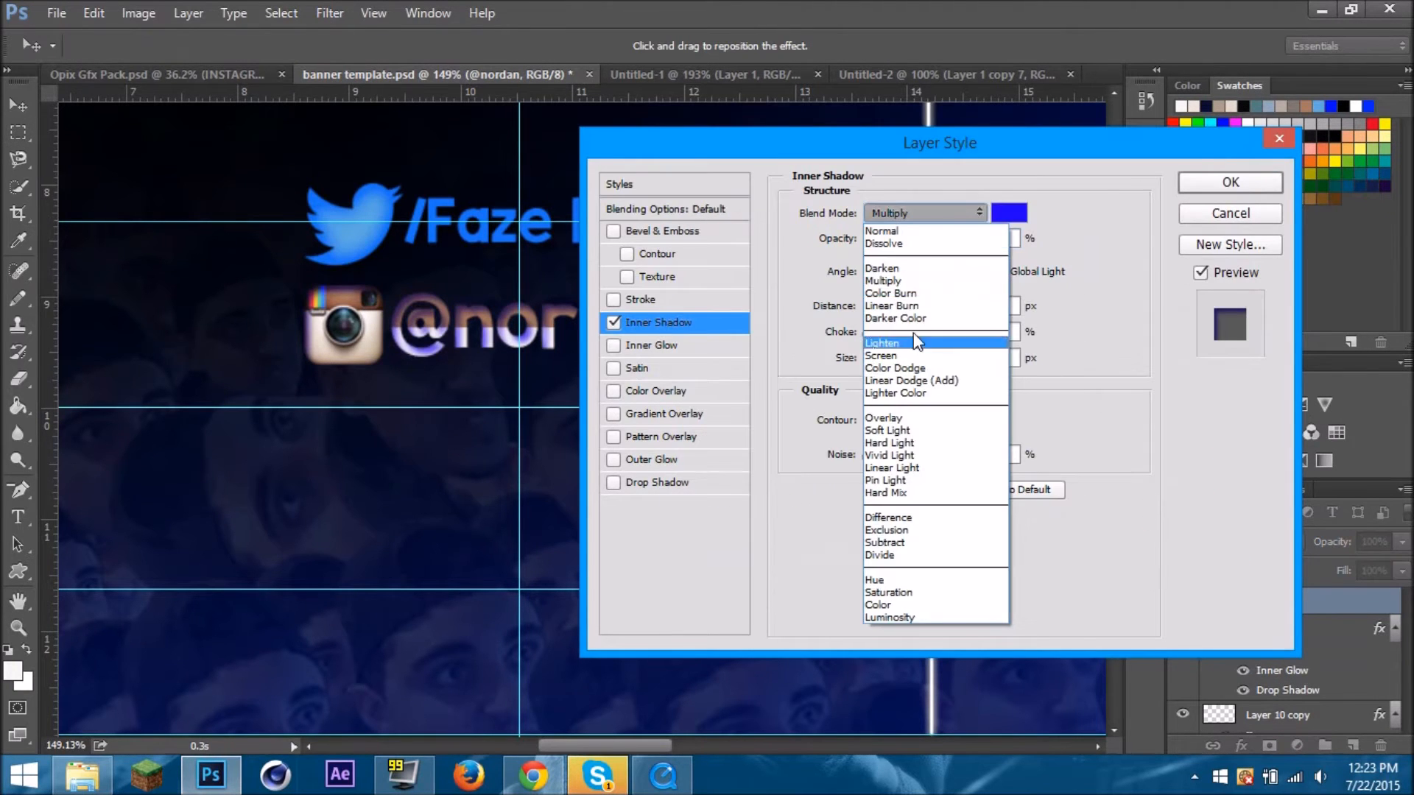
pyautogui.click(884, 417)
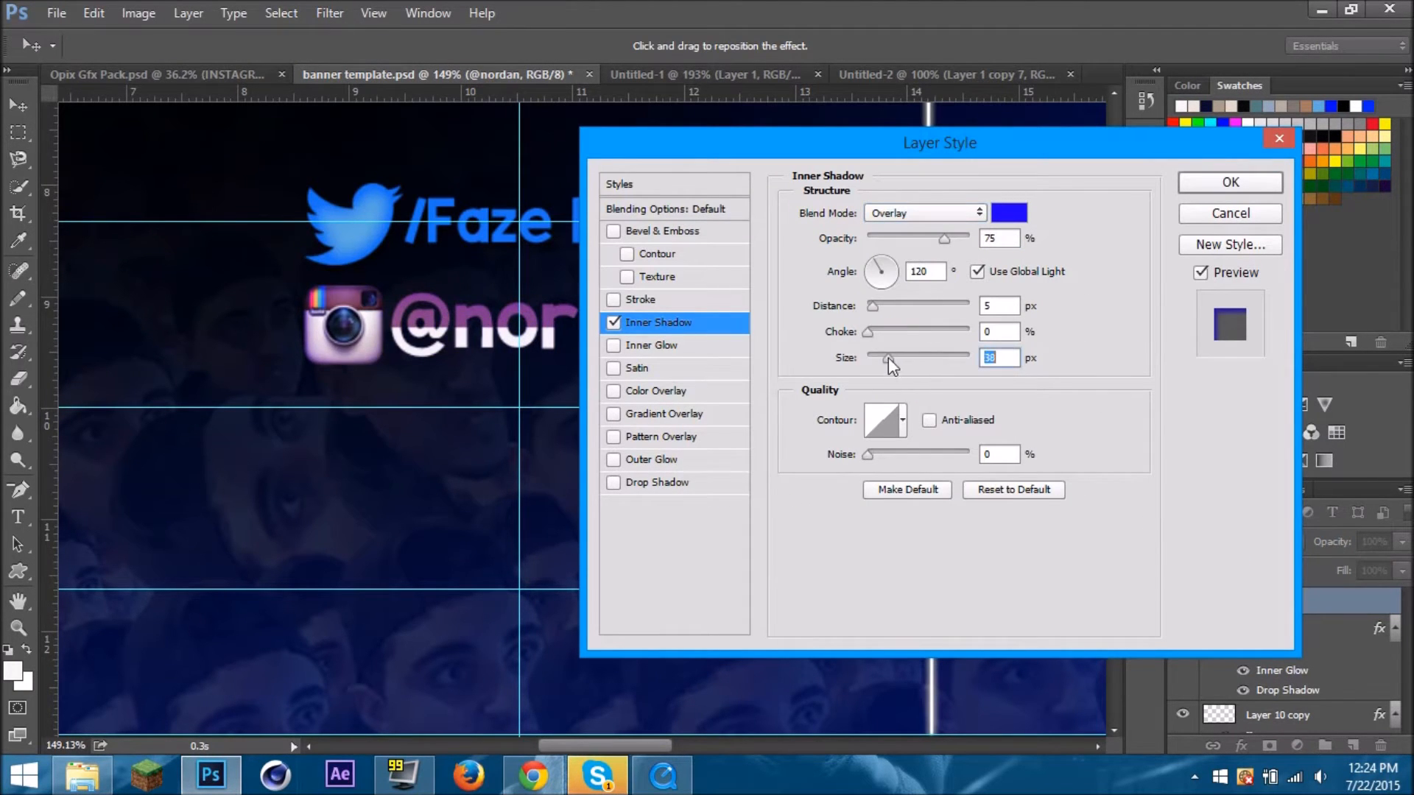
pyautogui.click(922, 212)
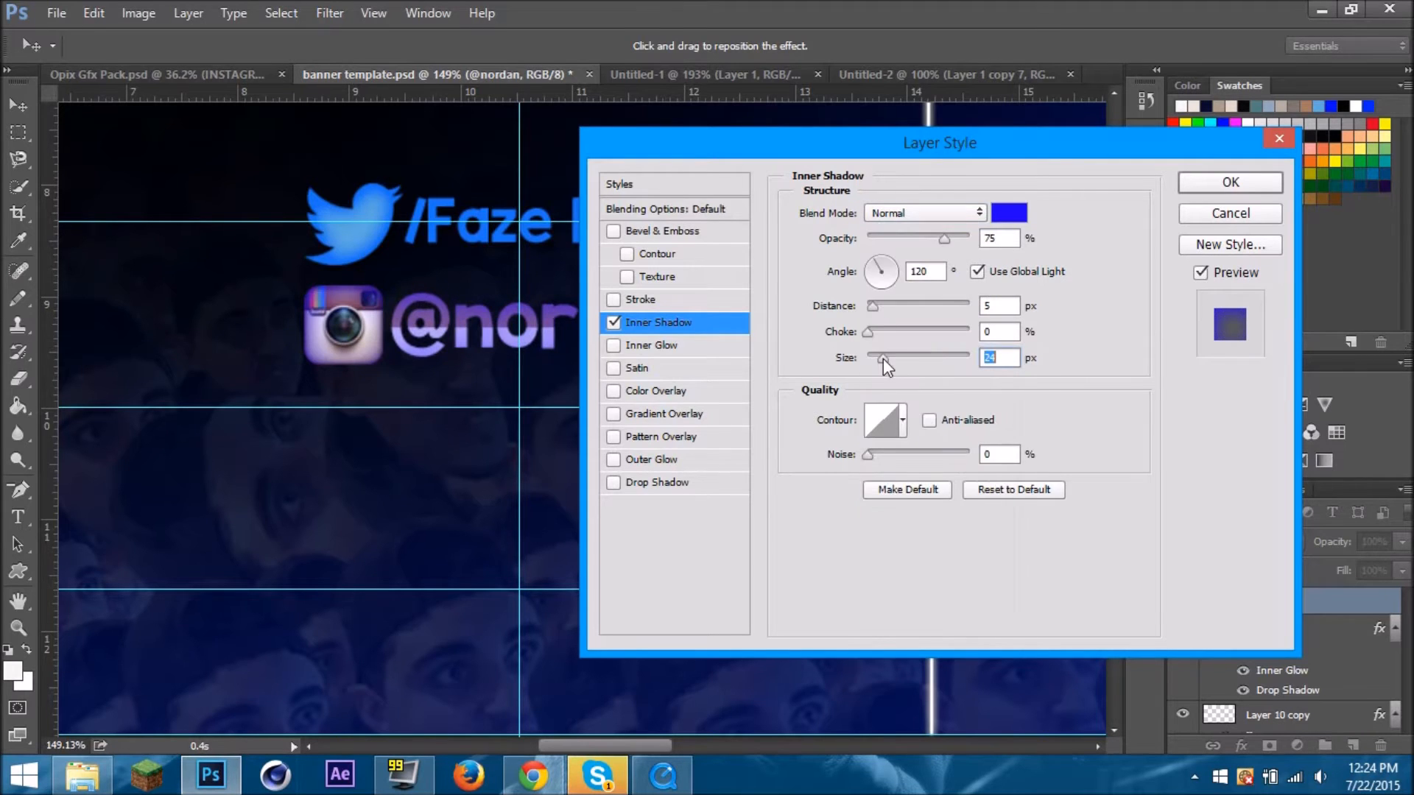
pyautogui.click(651, 344)
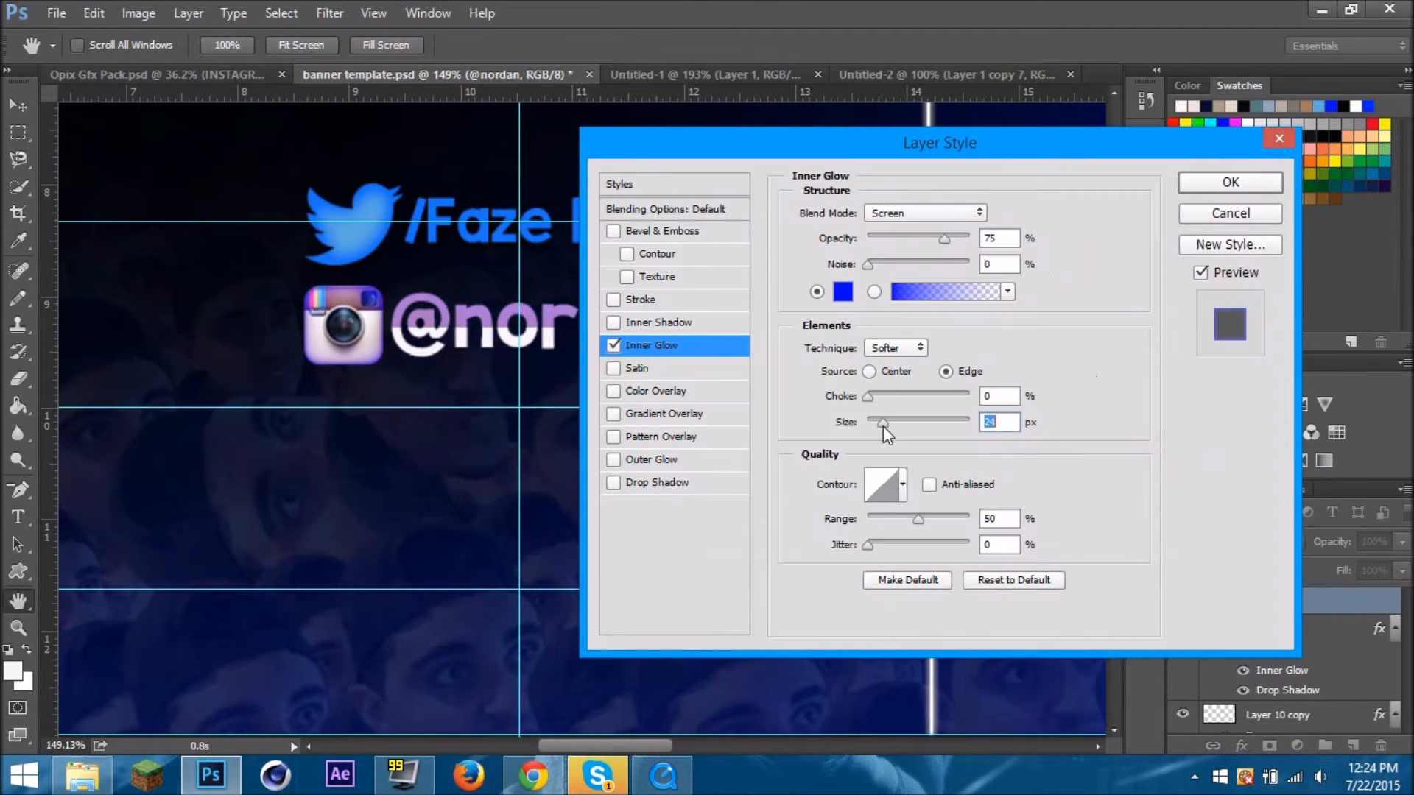
pyautogui.click(842, 291)
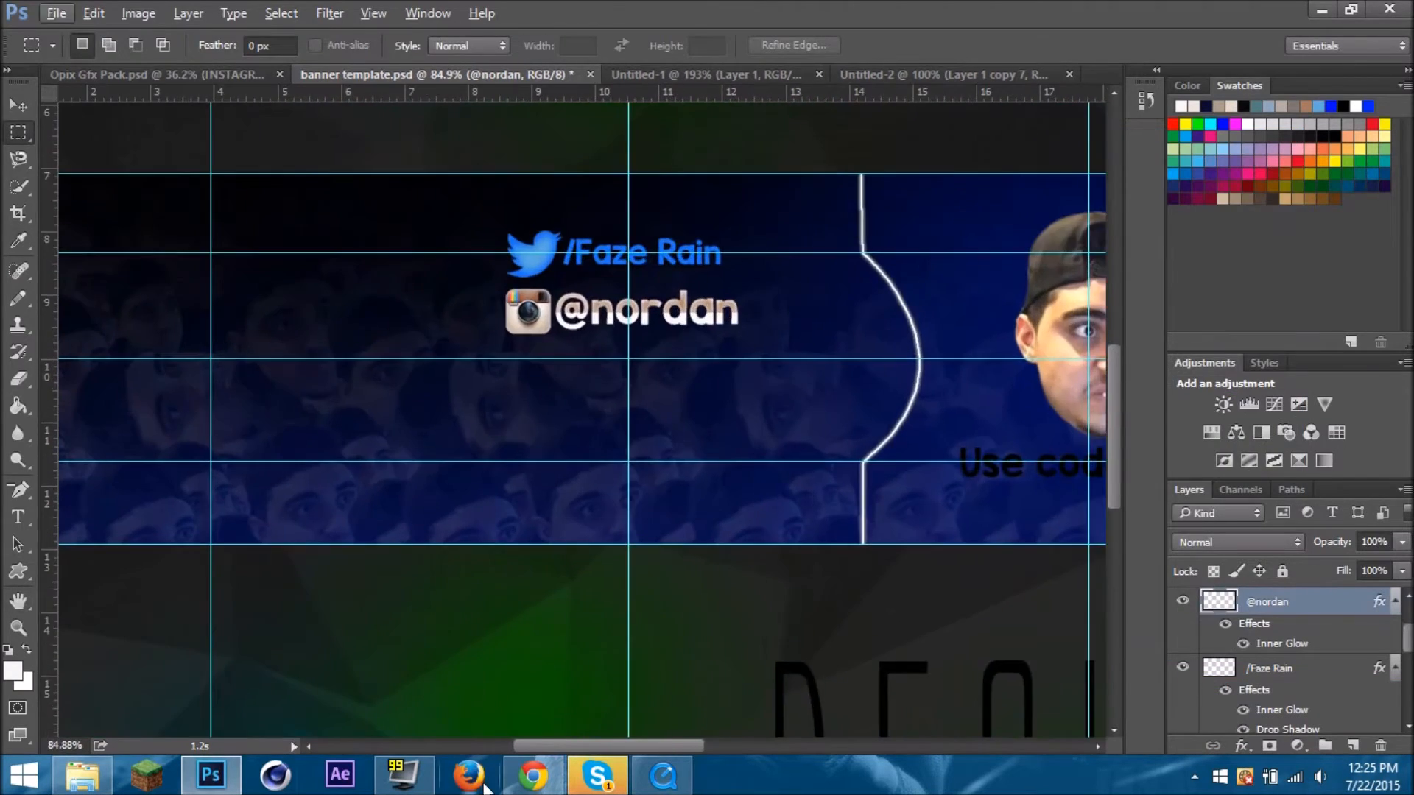
# Drag the FACEBOOK logo from the pack under Instagram and change the duplicated handle to /RainFaze
pyautogui.click(157, 73)
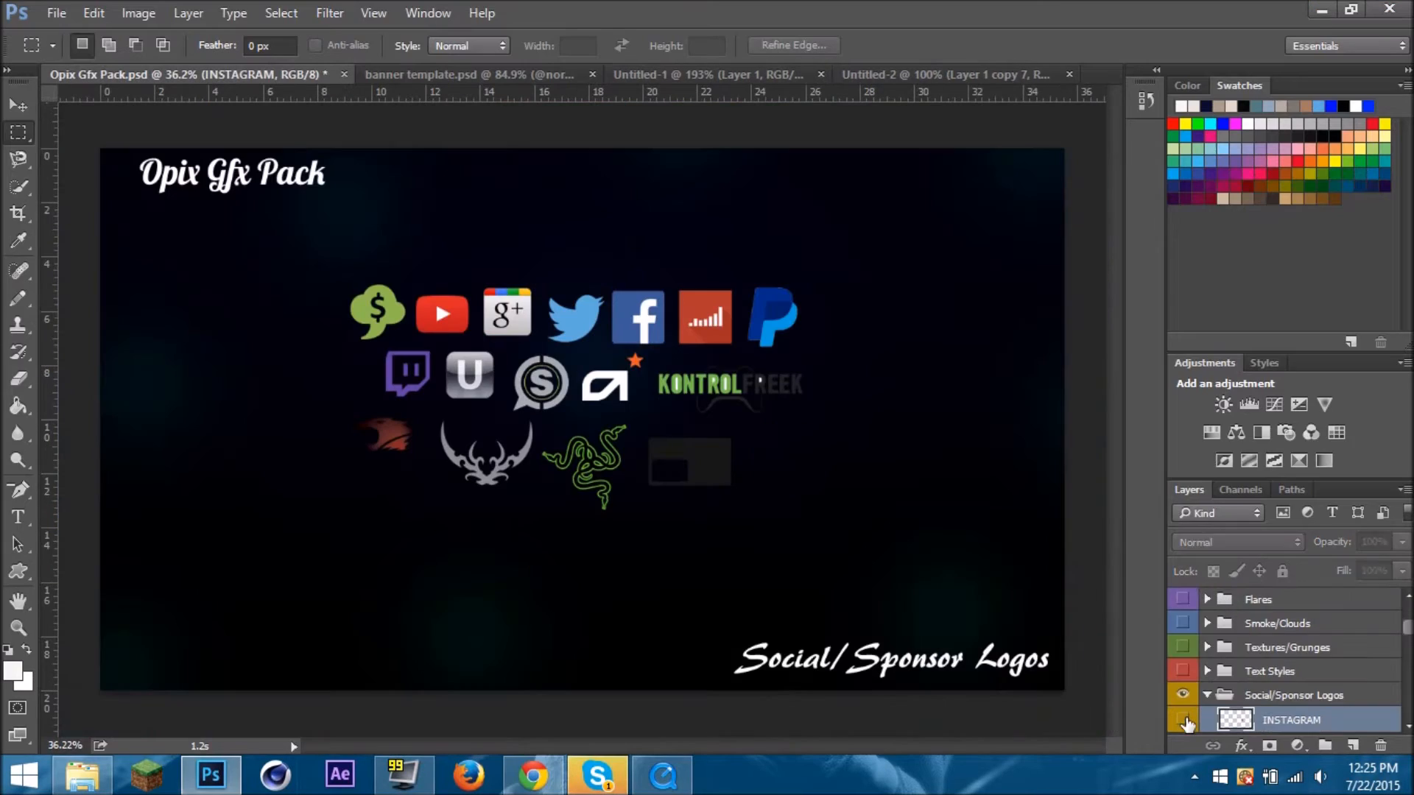
pyautogui.click(437, 74)
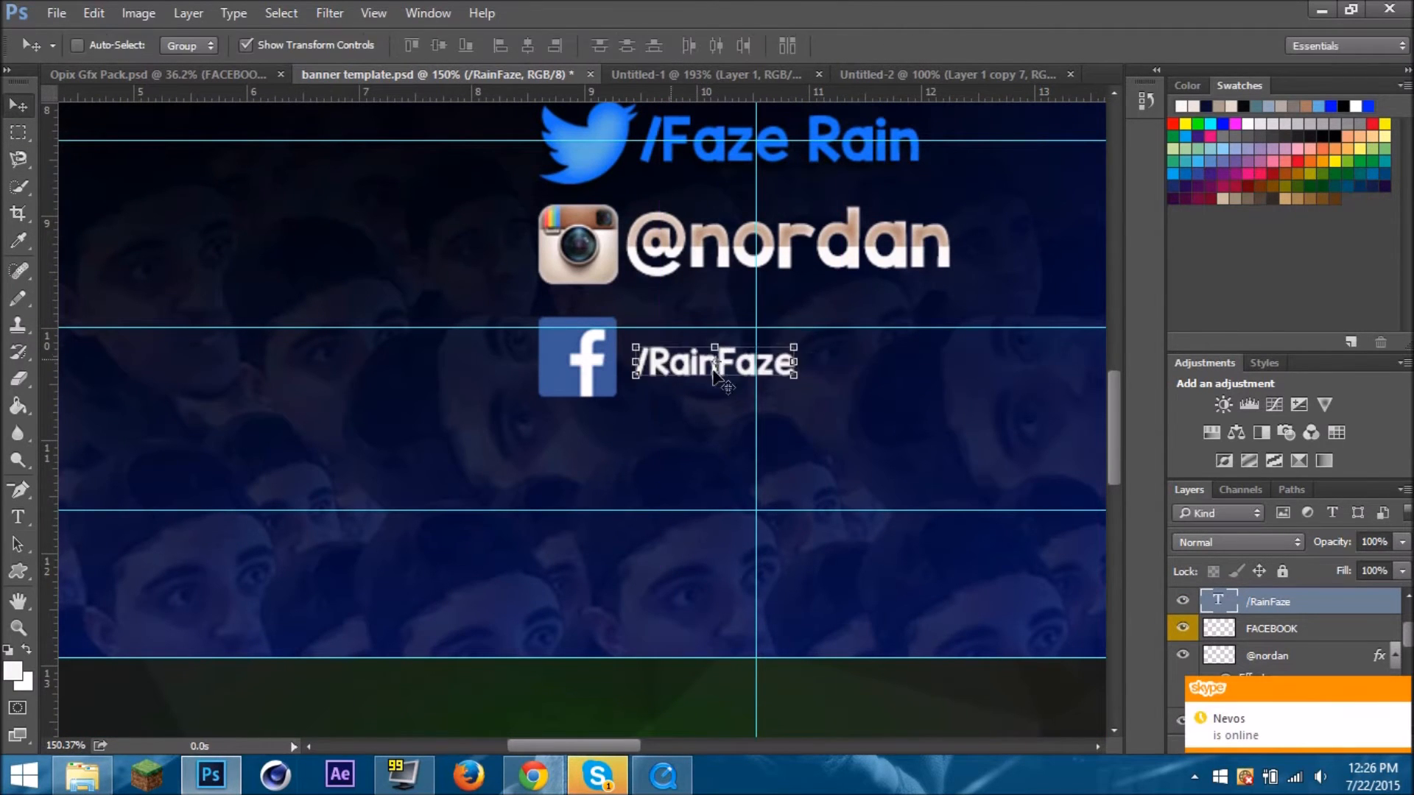
pyautogui.doubleClick(713, 362)
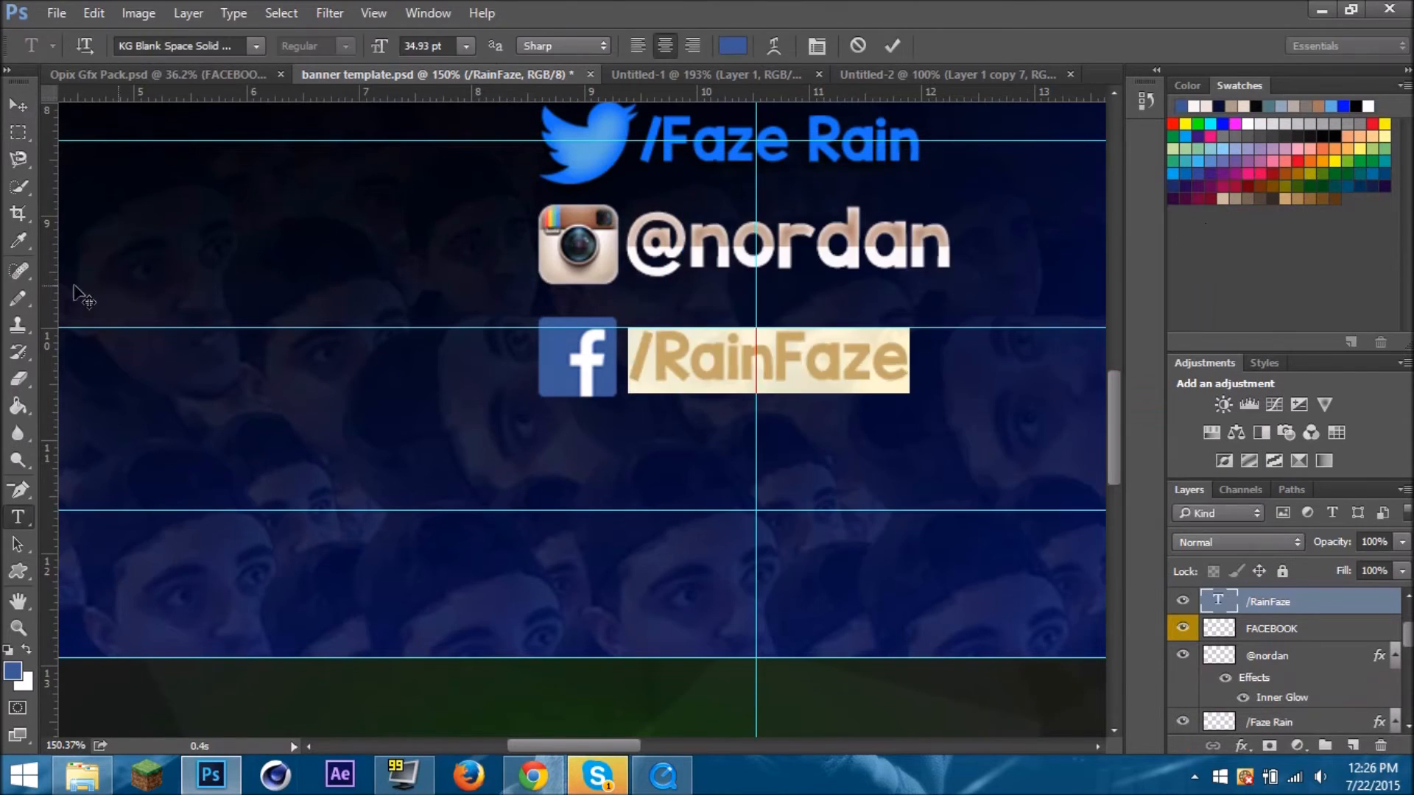
pyautogui.click(18, 131)
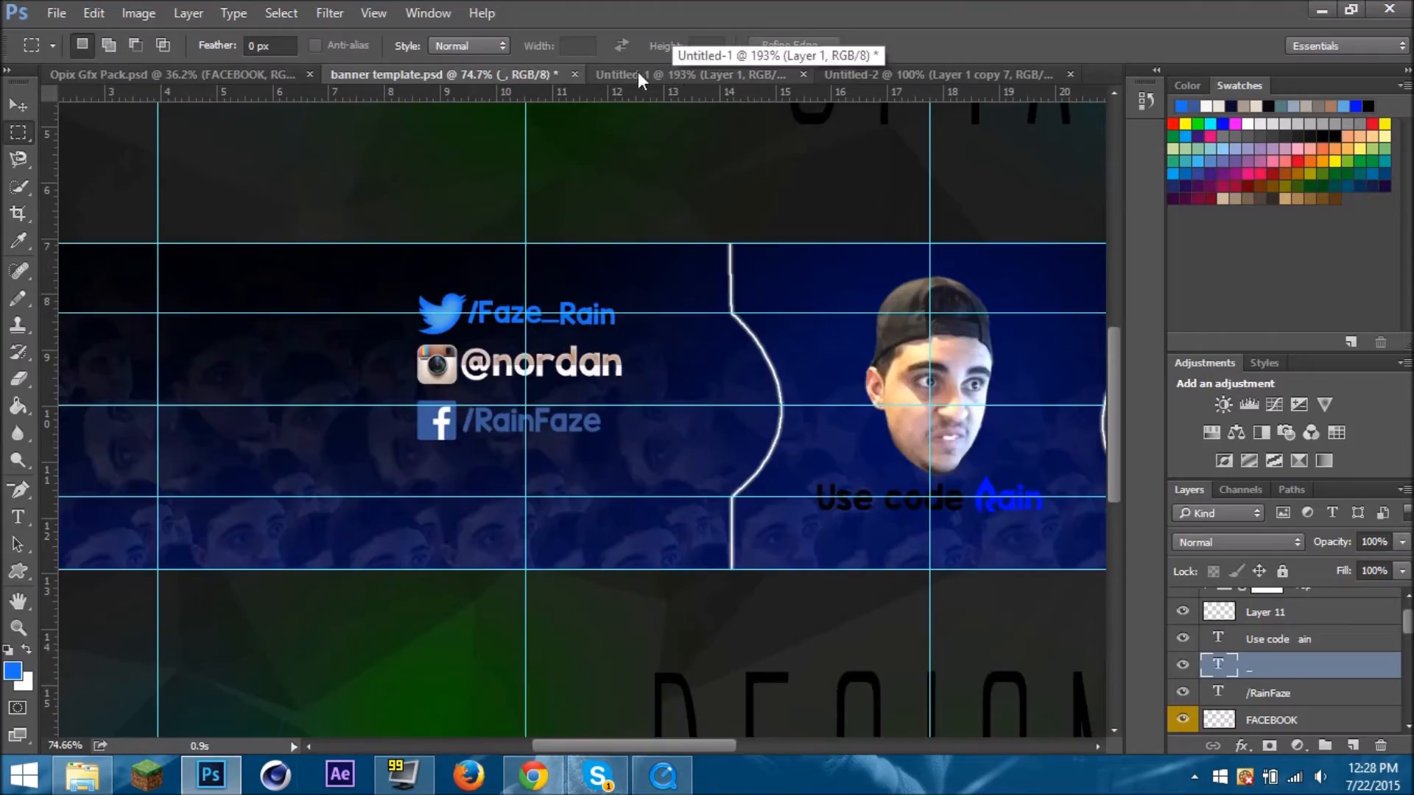
# Preview Vine logo thumbnails in Chrome's image results, then return to Photoshop
pyautogui.click(531, 773)
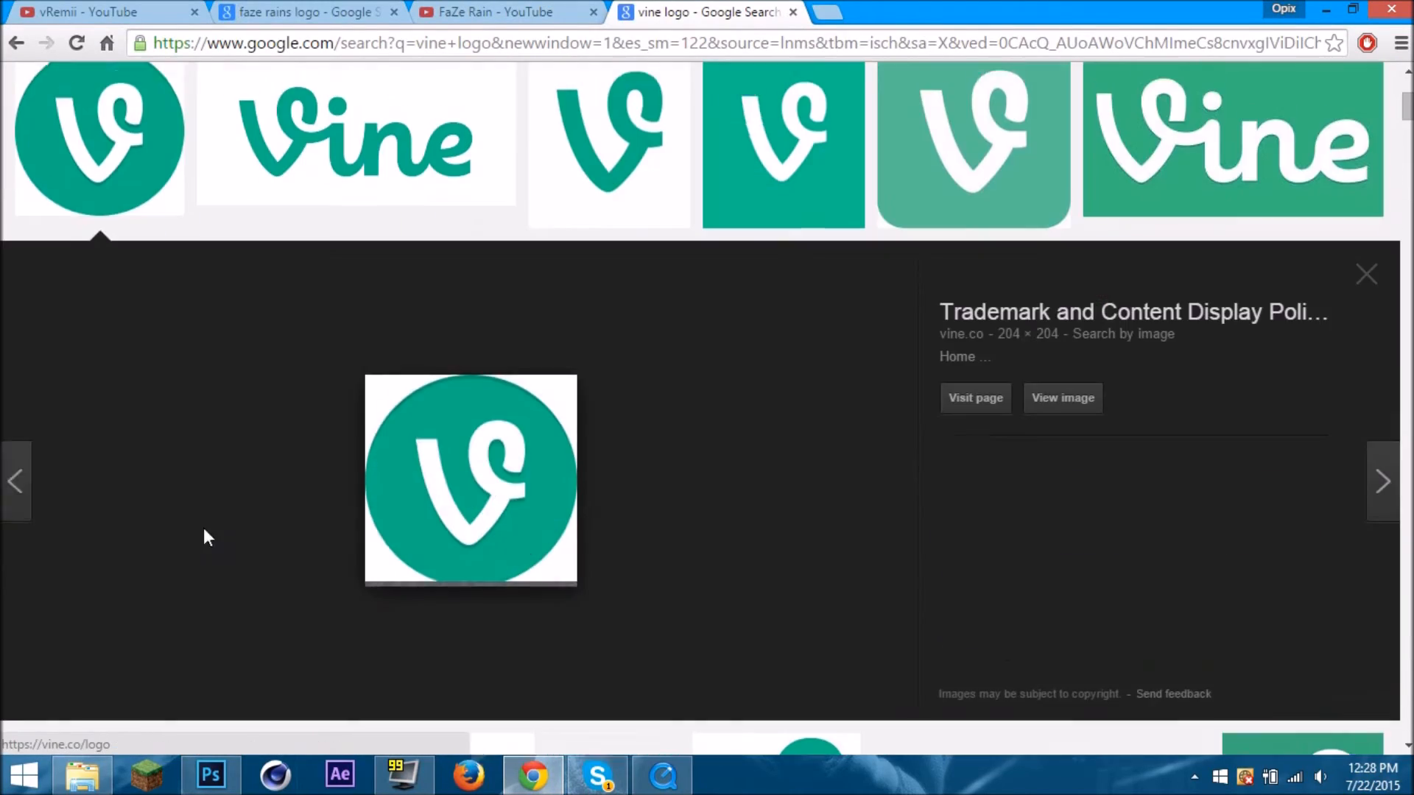
pyautogui.click(210, 773)
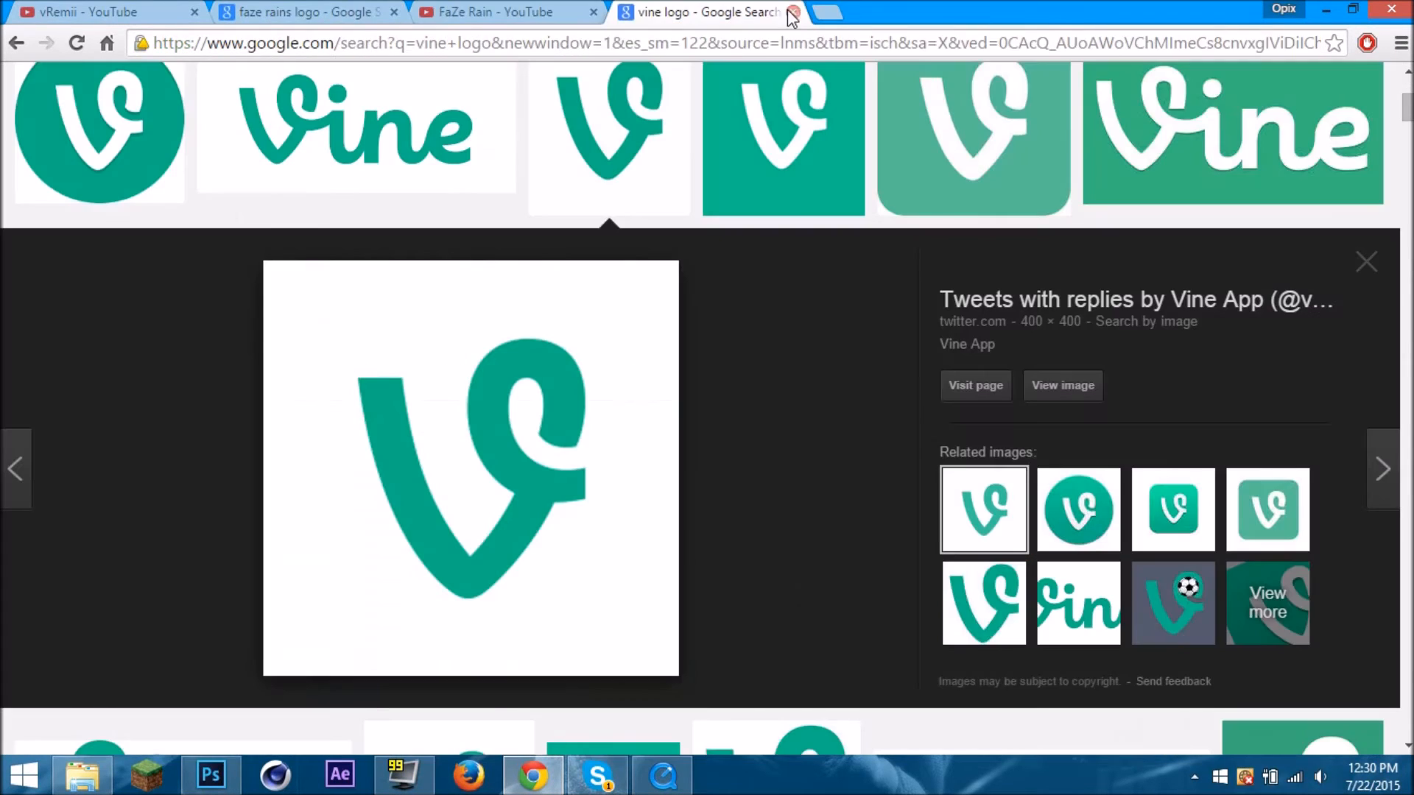
pyautogui.click(211, 773)
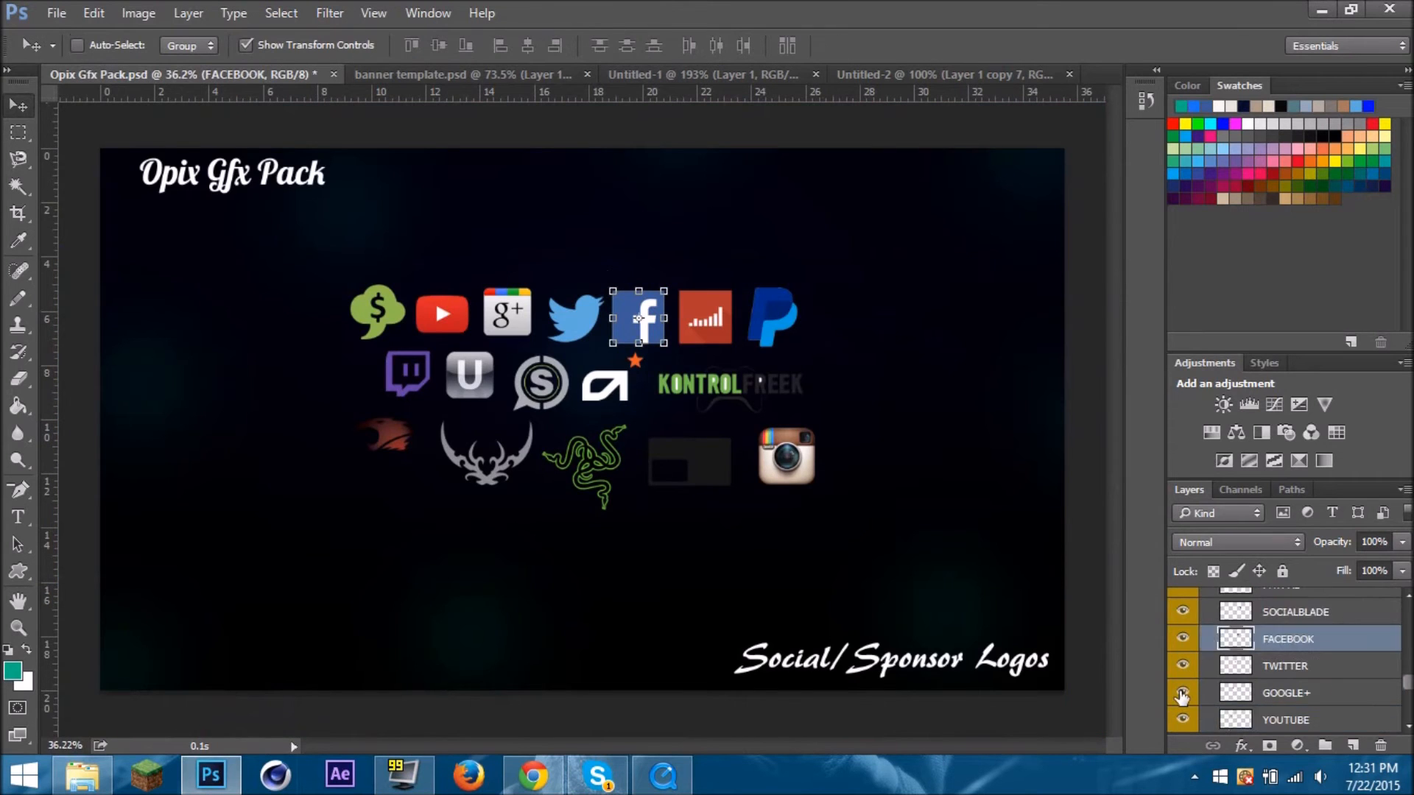
# Add the Vine logo with a /FazeRain handle as the fourth social line
pyautogui.click(460, 74)
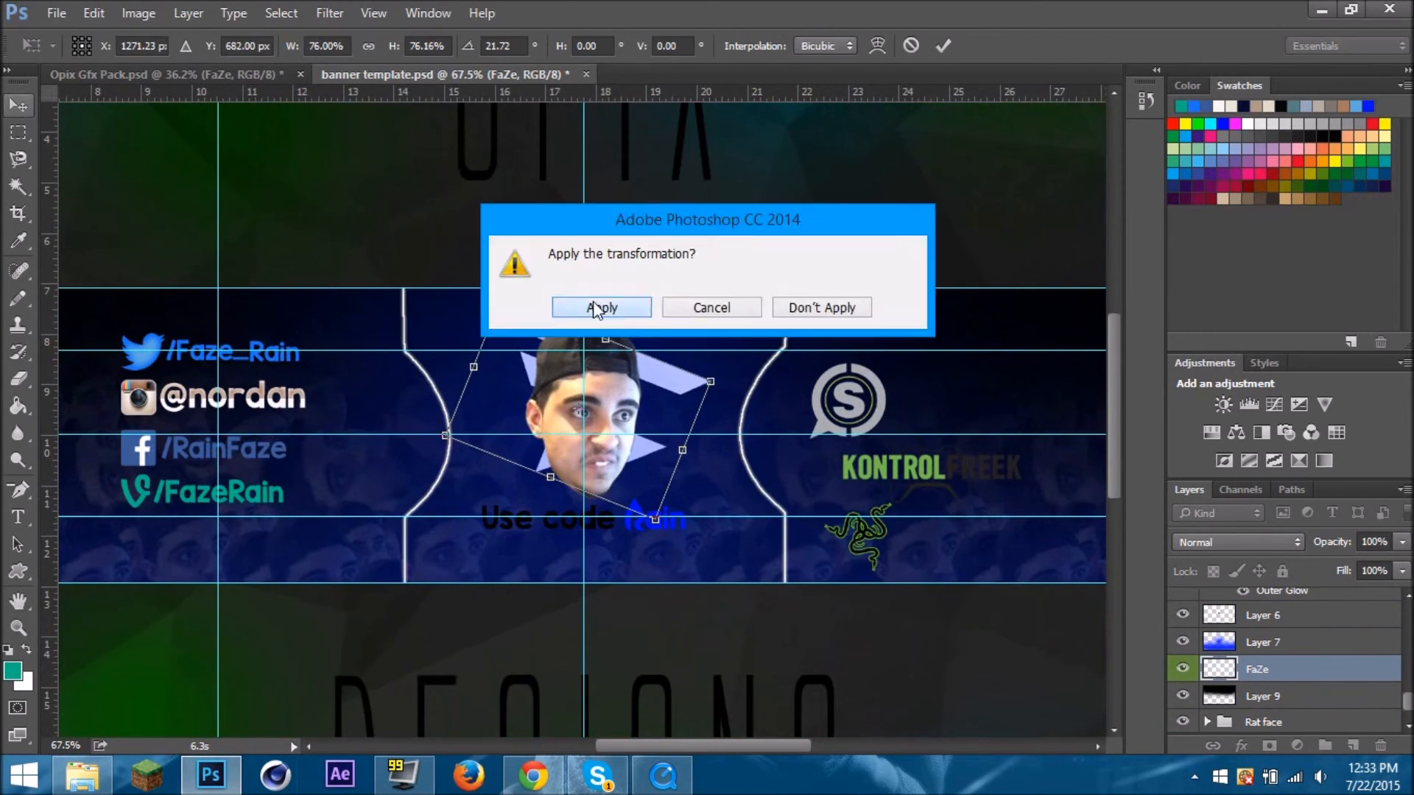
# Apply the rotation so the shape sits as thin glowing outlines around the face
pyautogui.click(601, 308)
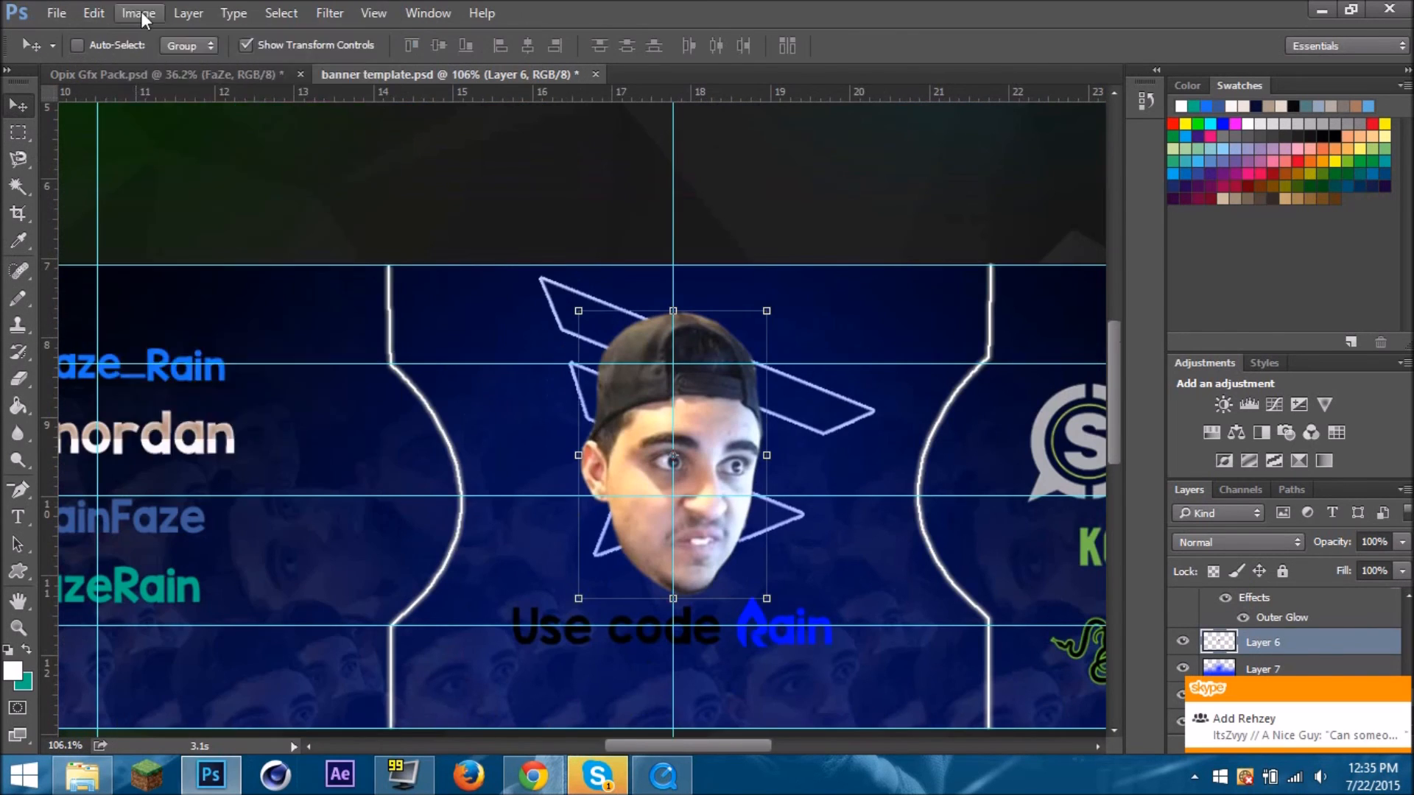
pyautogui.click(329, 13)
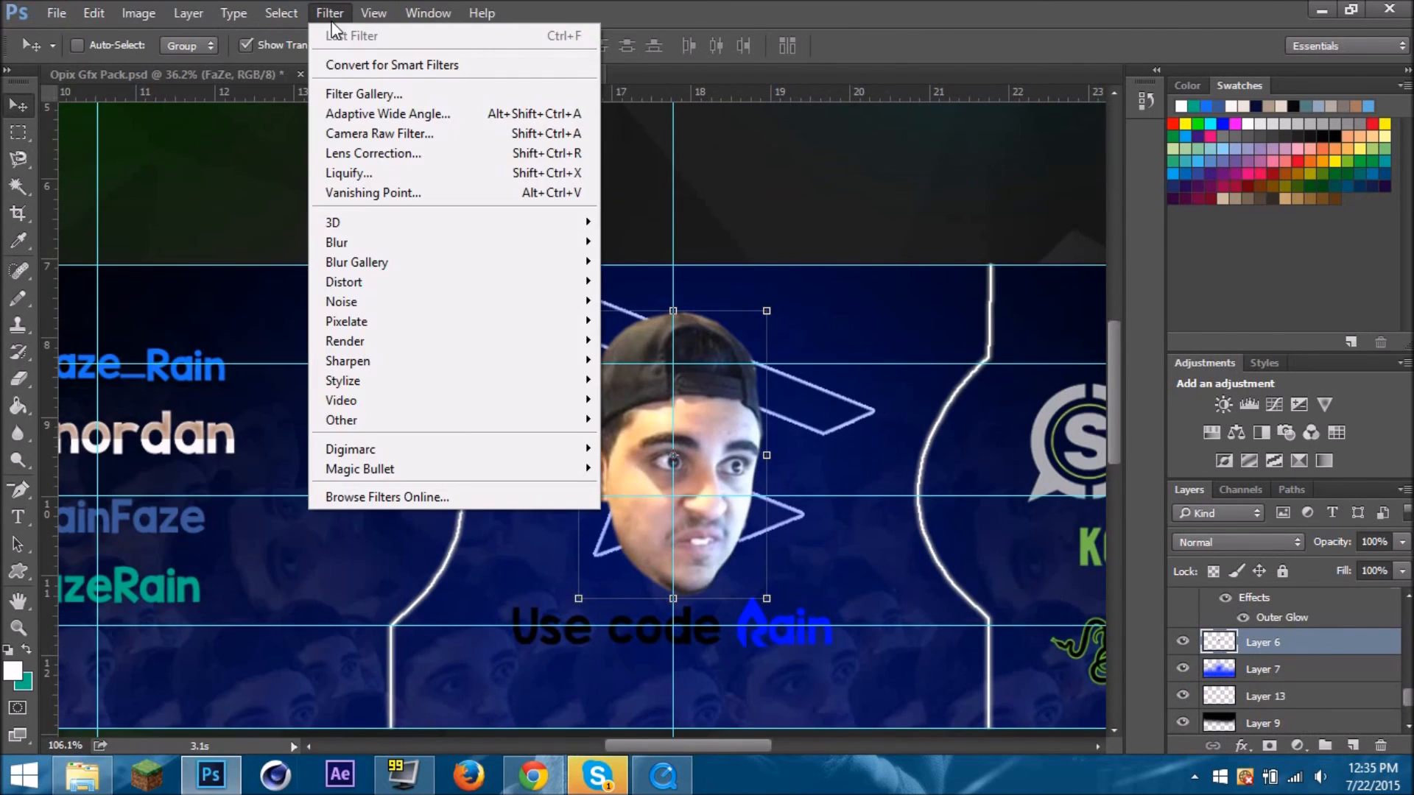